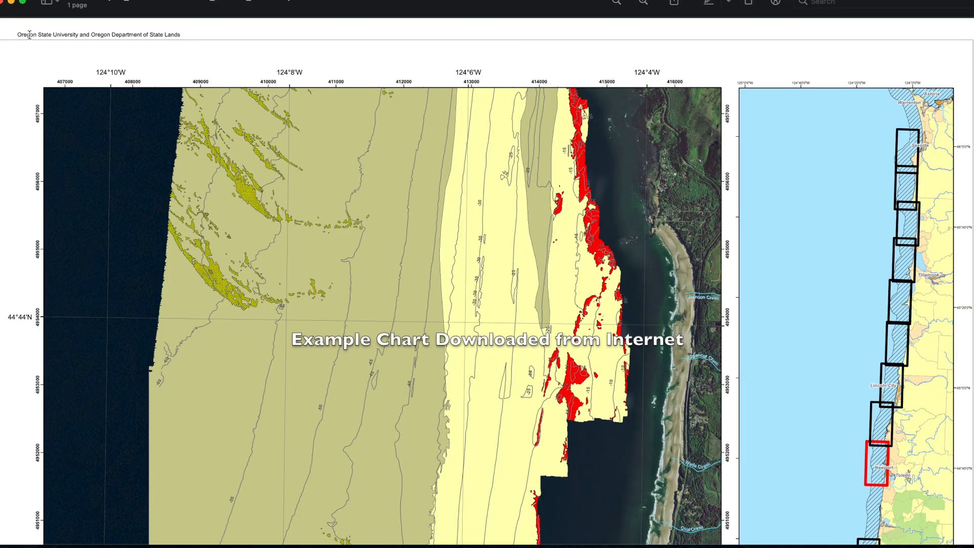
# - Select the North Newport chart's main habitat map panel, excluding locator map and legend
pyautogui.scroll(-3)
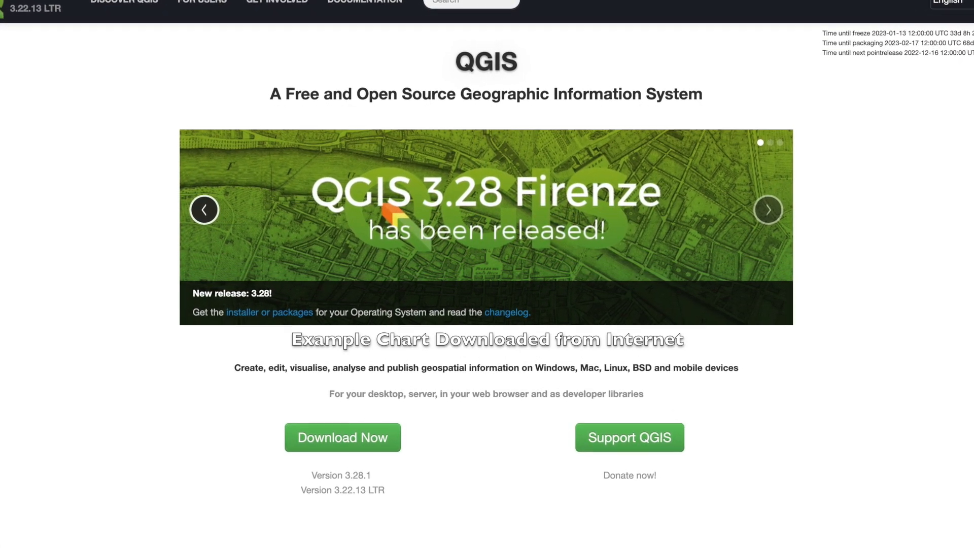
pyautogui.scroll(-3)
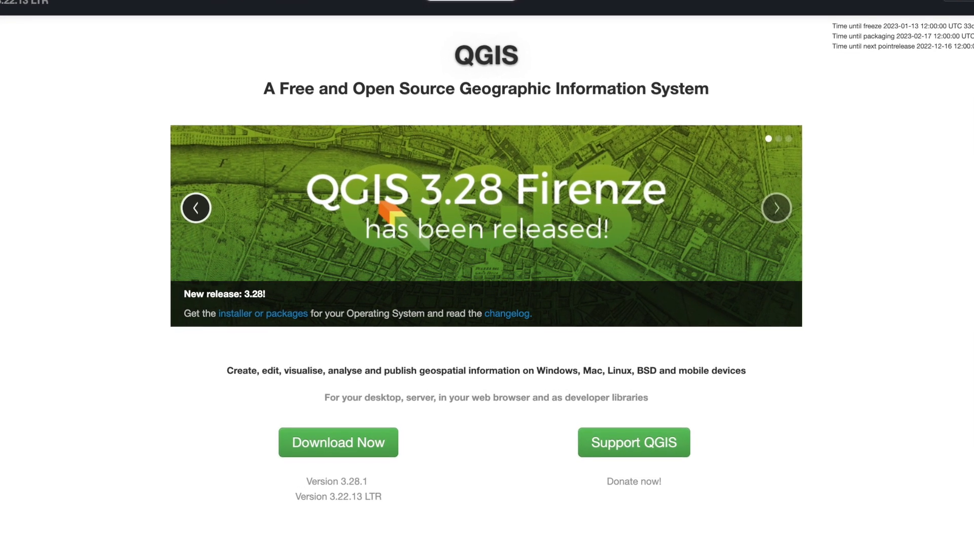
pyautogui.scroll(-3)
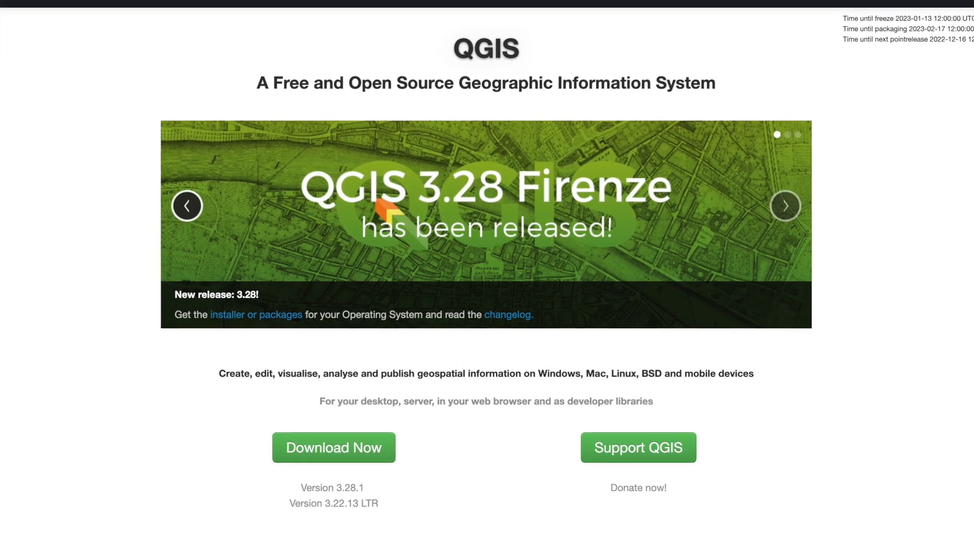
pyautogui.scroll(-3)
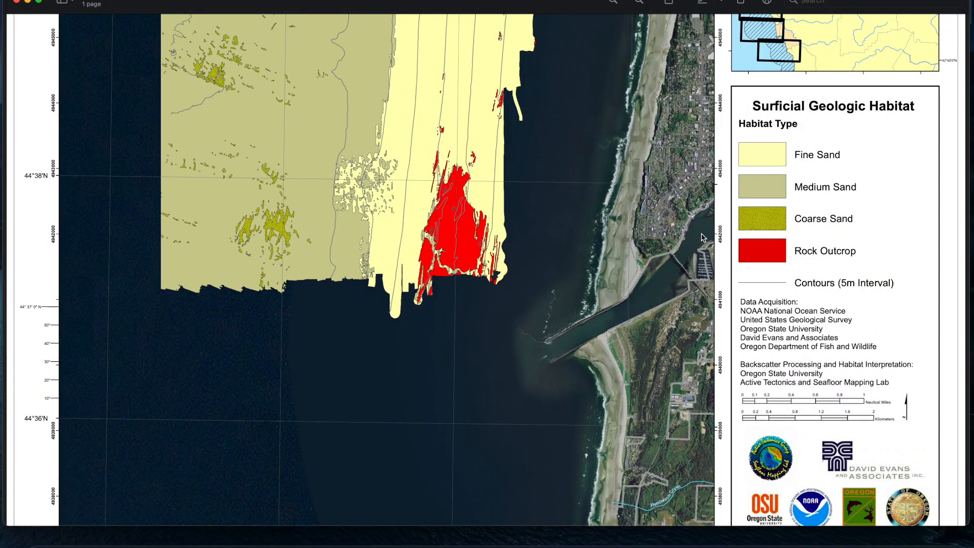
pyautogui.moveTo(844, 160)
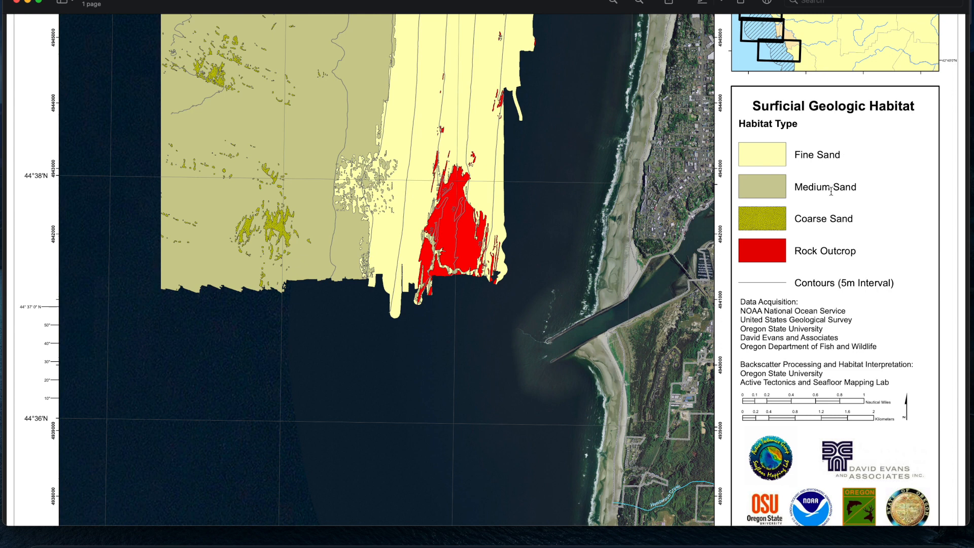
pyautogui.moveTo(833, 200)
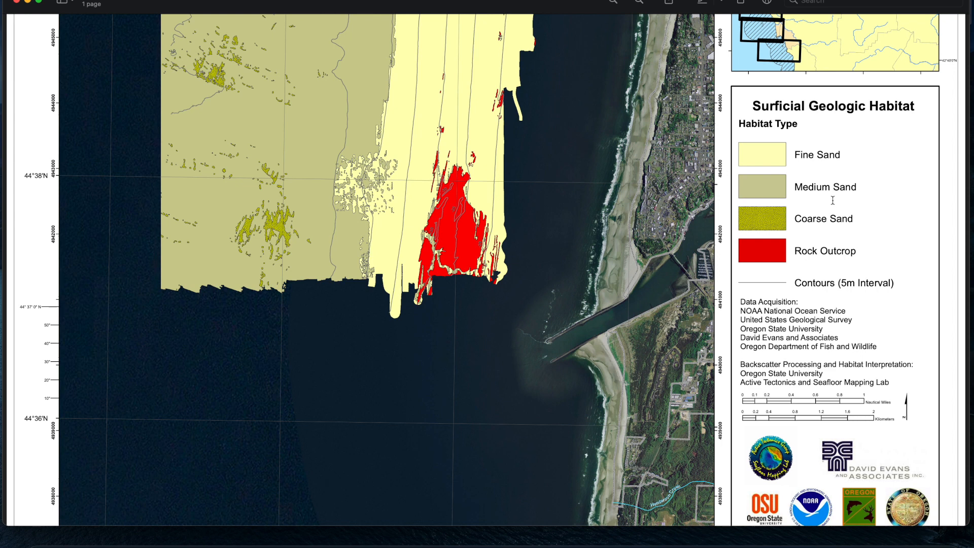
pyautogui.moveTo(836, 218)
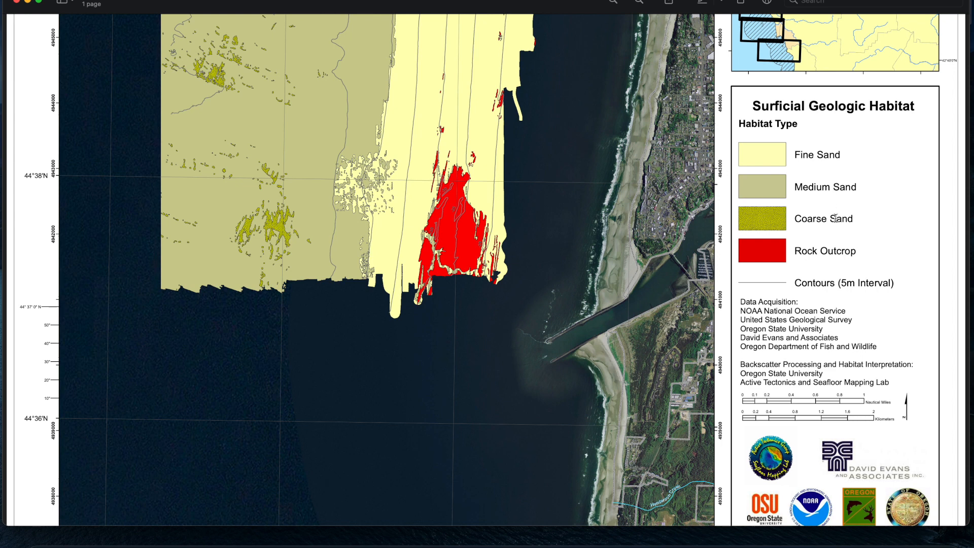
pyautogui.moveTo(835, 248)
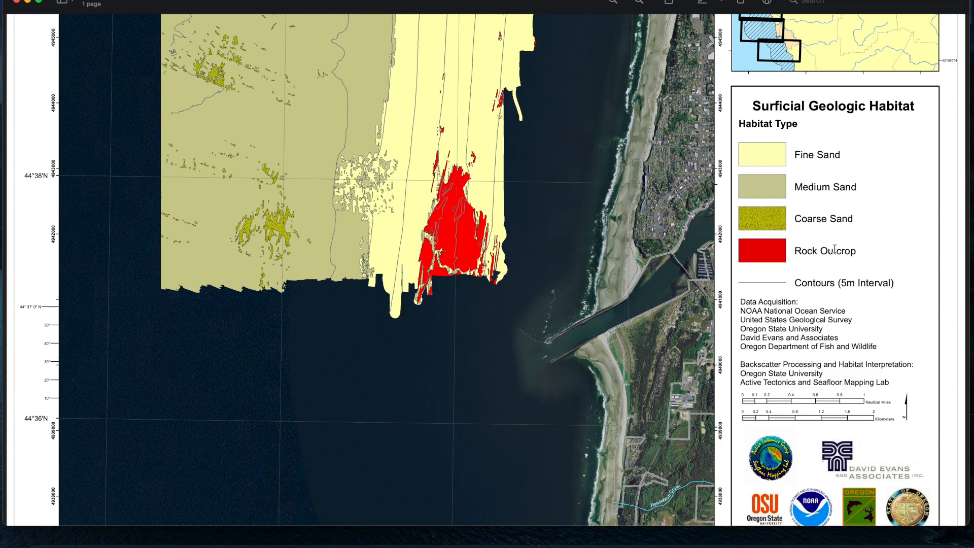
pyautogui.moveTo(647, 244)
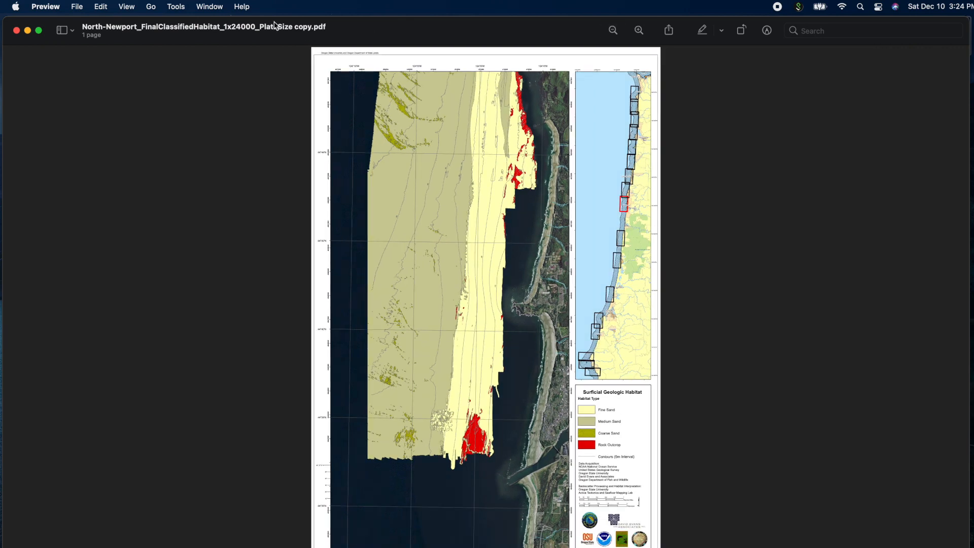
pyautogui.click(176, 6)
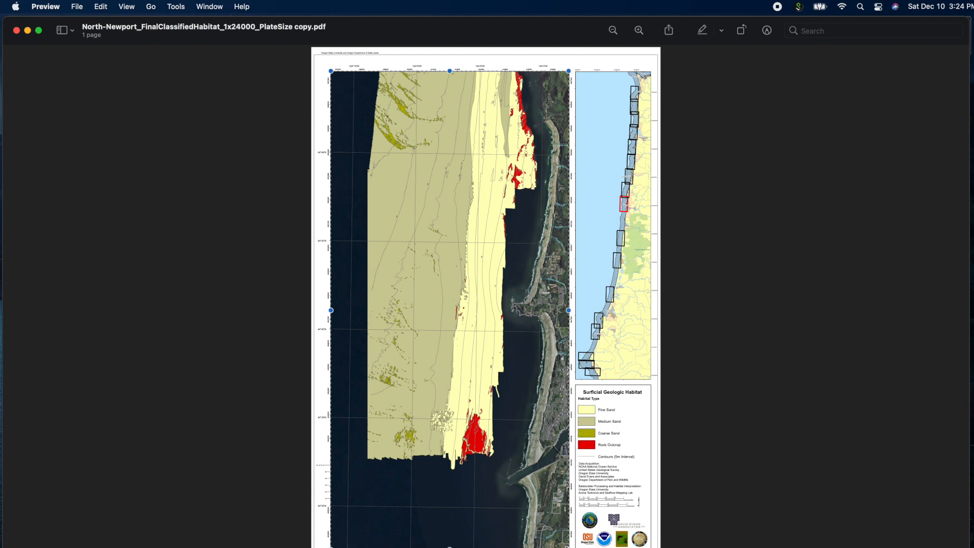
# - Check the Tools menu without choosing anything, then go to File commands to export
pyautogui.click(176, 7)
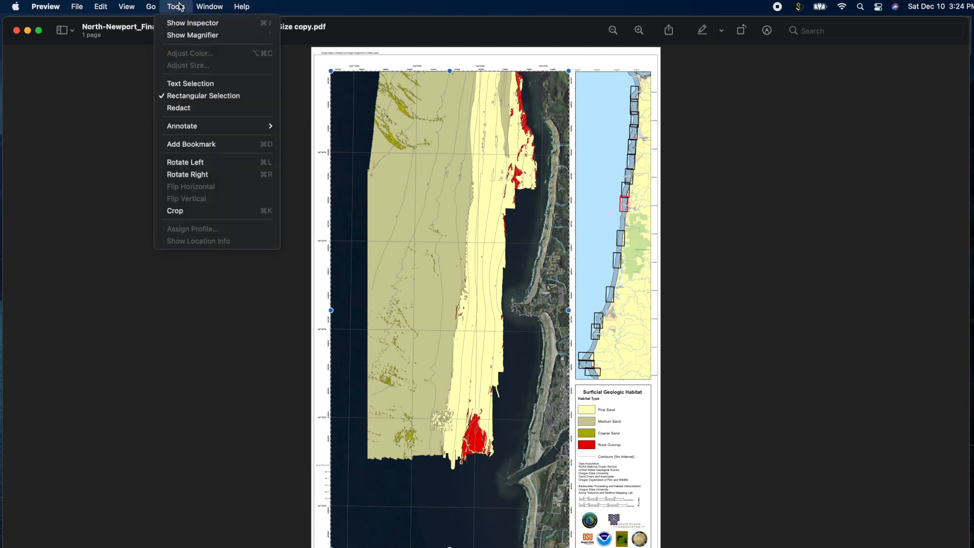
pyautogui.moveTo(184, 200)
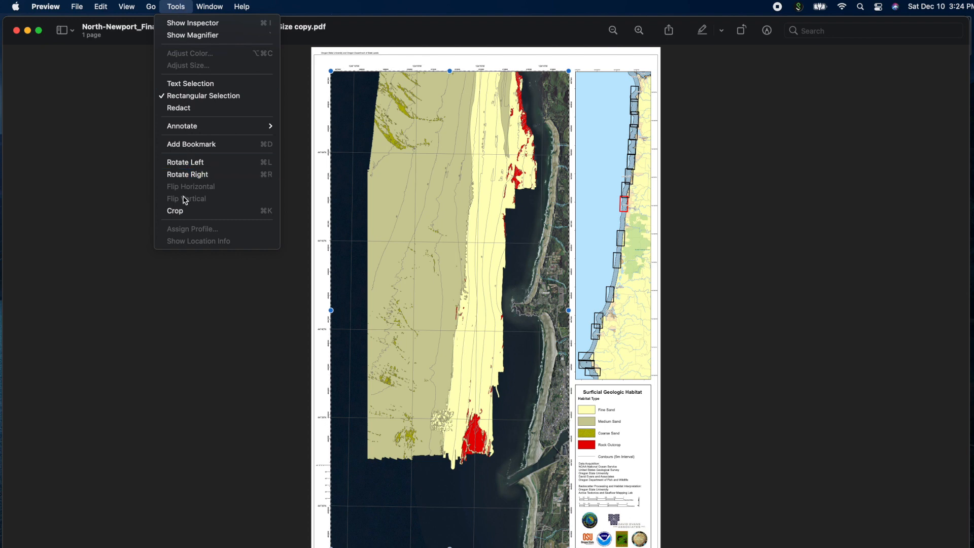
pyautogui.click(189, 216)
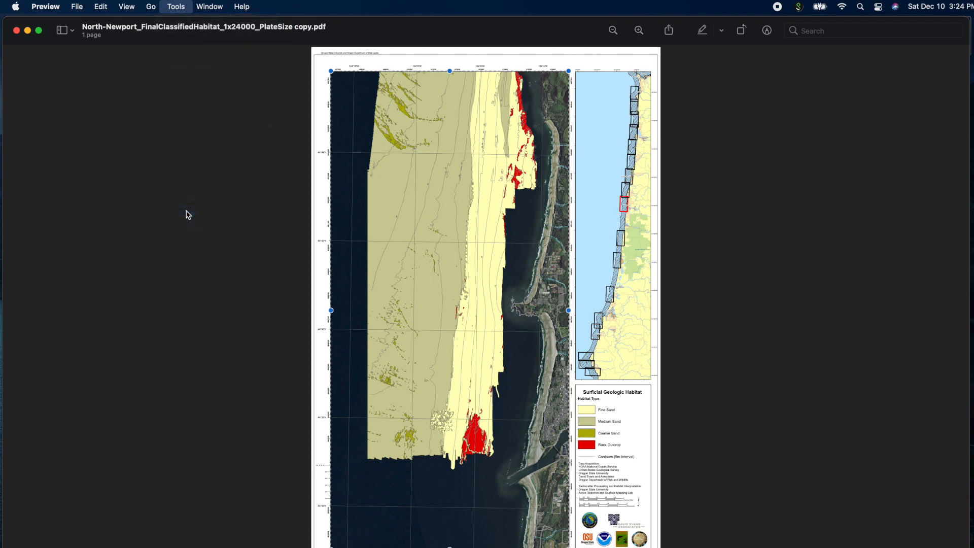
pyautogui.click(77, 6)
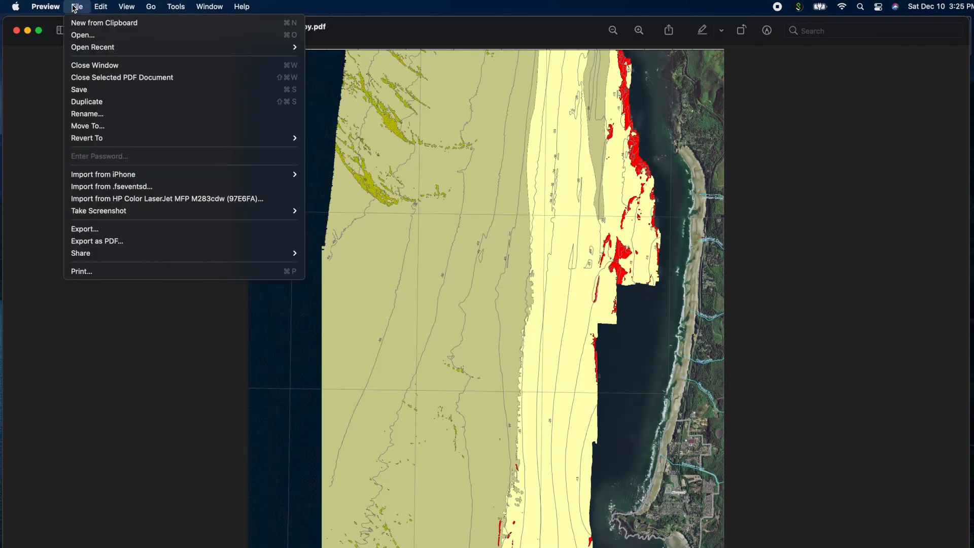
pyautogui.moveTo(108, 210)
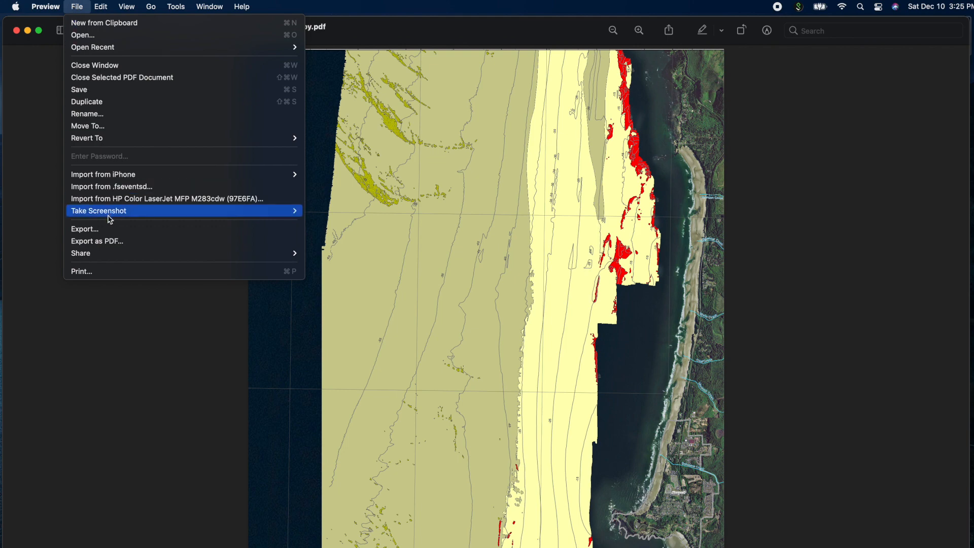
pyautogui.moveTo(106, 228)
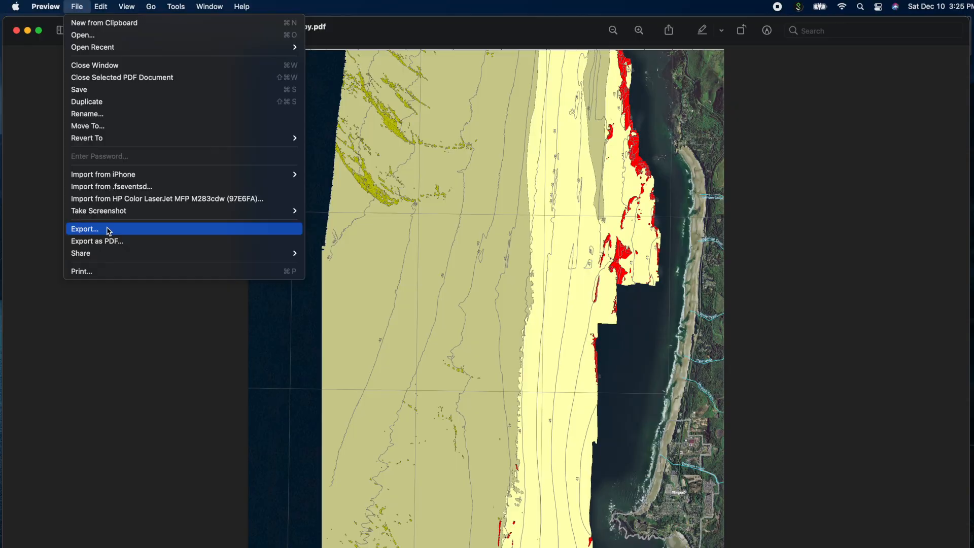
# - Export the cropped map as an uncompressed TIFF at 300 pixels/inch into temp
pyautogui.click(86, 229)
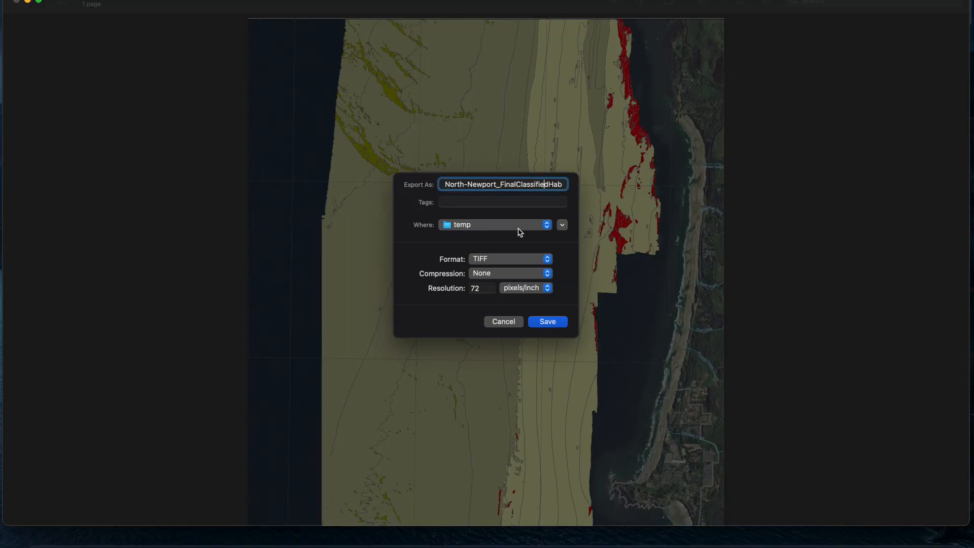
pyautogui.write('300')
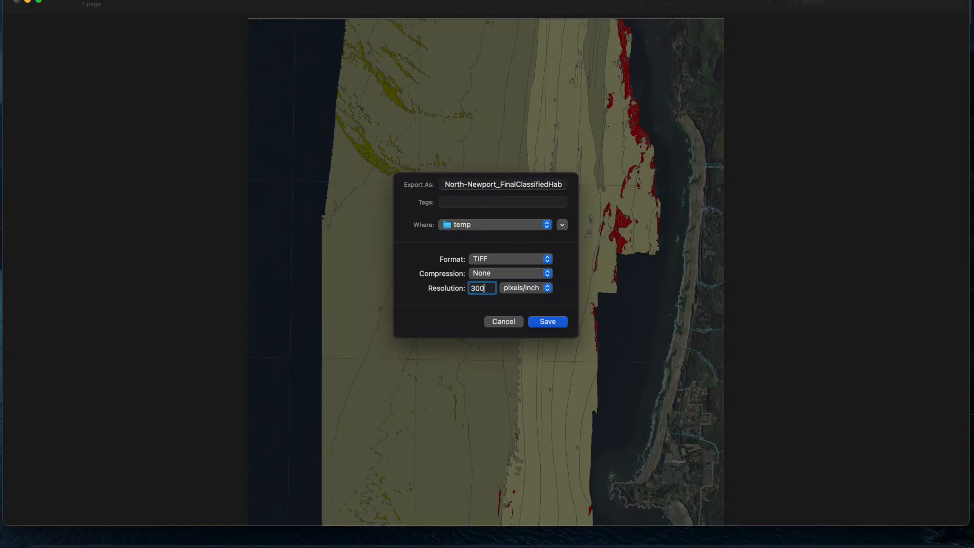
pyautogui.click(525, 288)
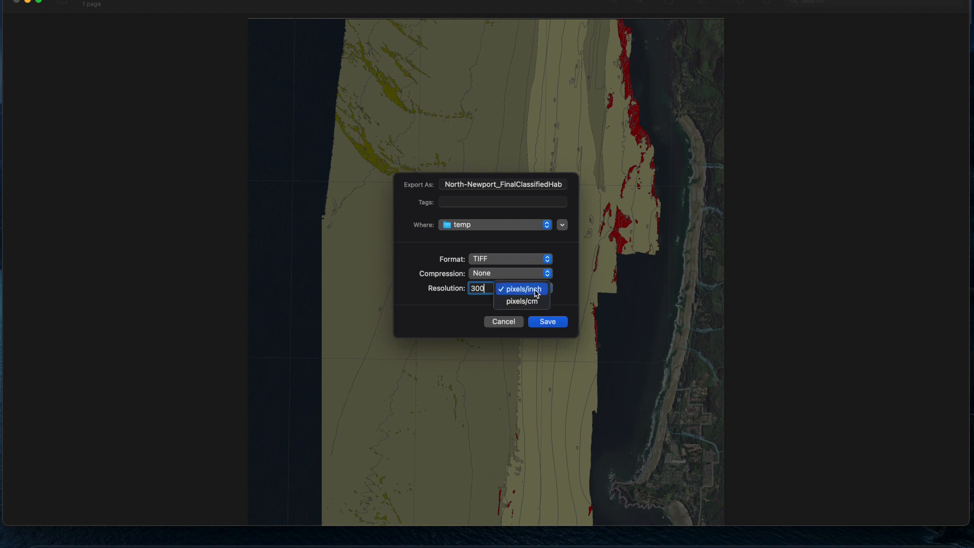
pyautogui.click(521, 288)
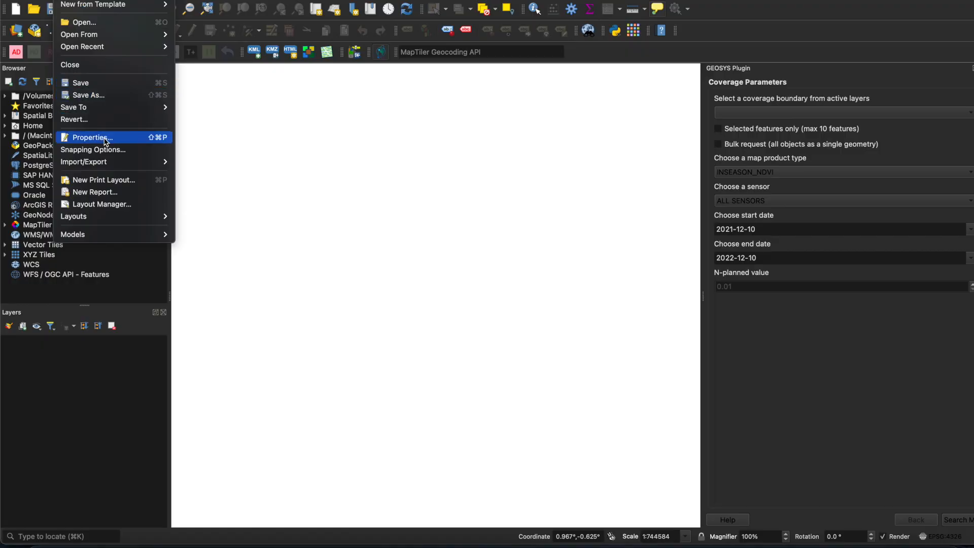
pyautogui.click(91, 138)
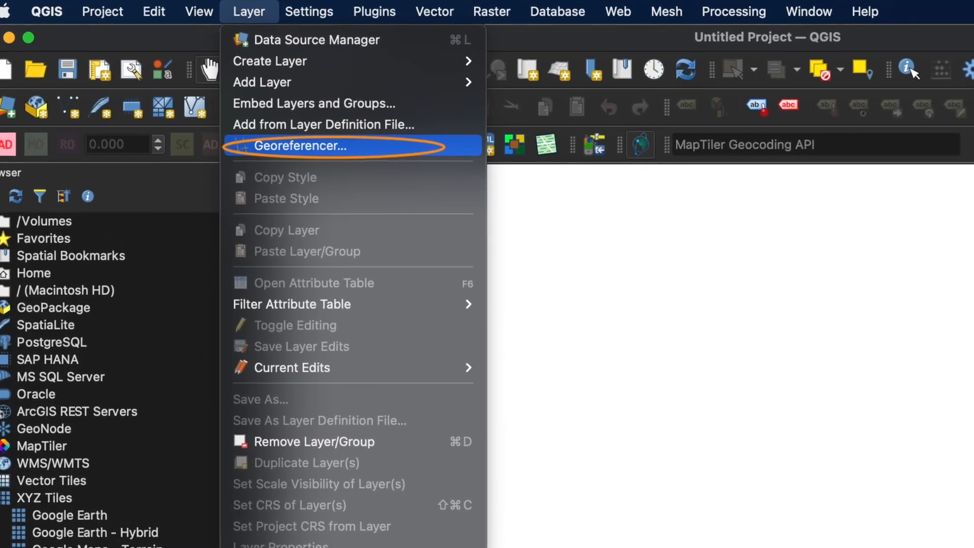
# - Load the exported North Newport TIFF into the Georeferencer using the All other files filter
pyautogui.click(306, 146)
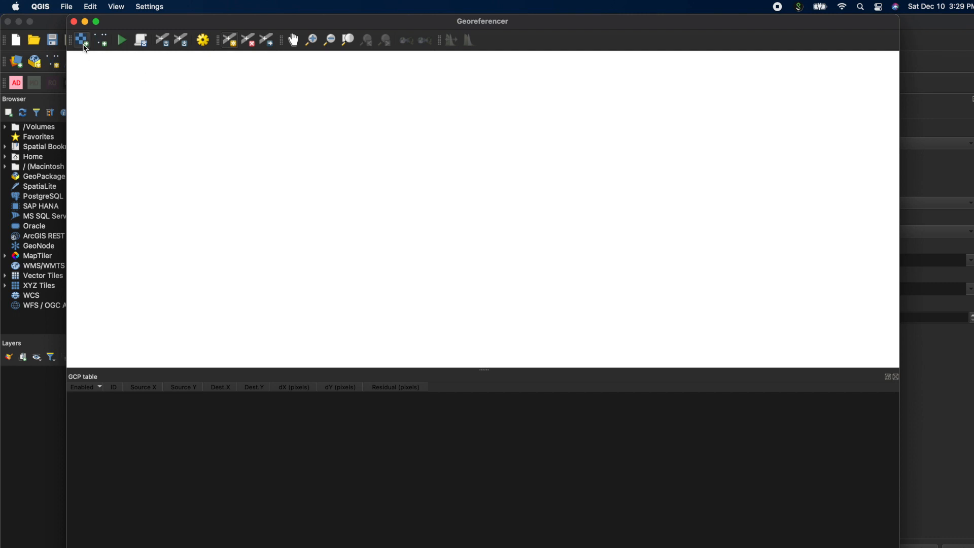
pyautogui.moveTo(80, 39)
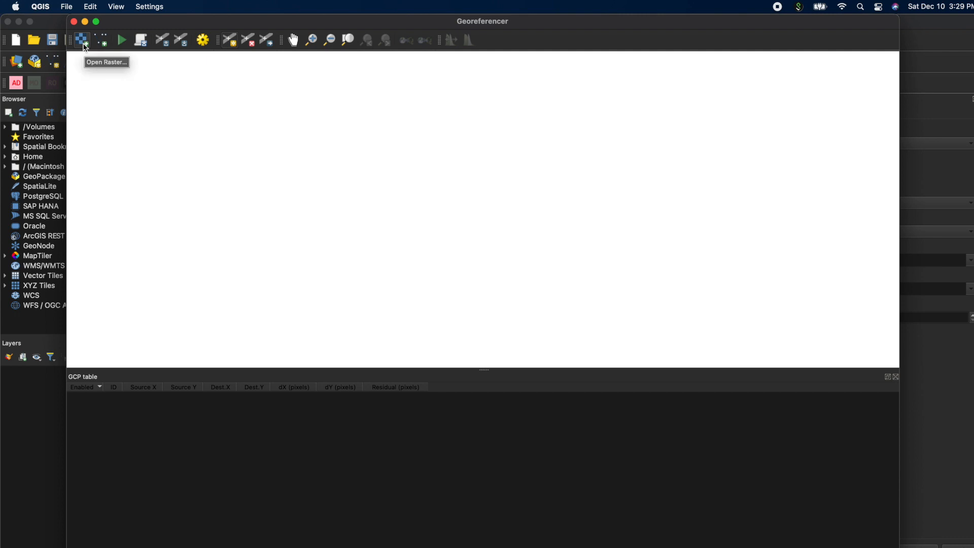
pyautogui.click(81, 40)
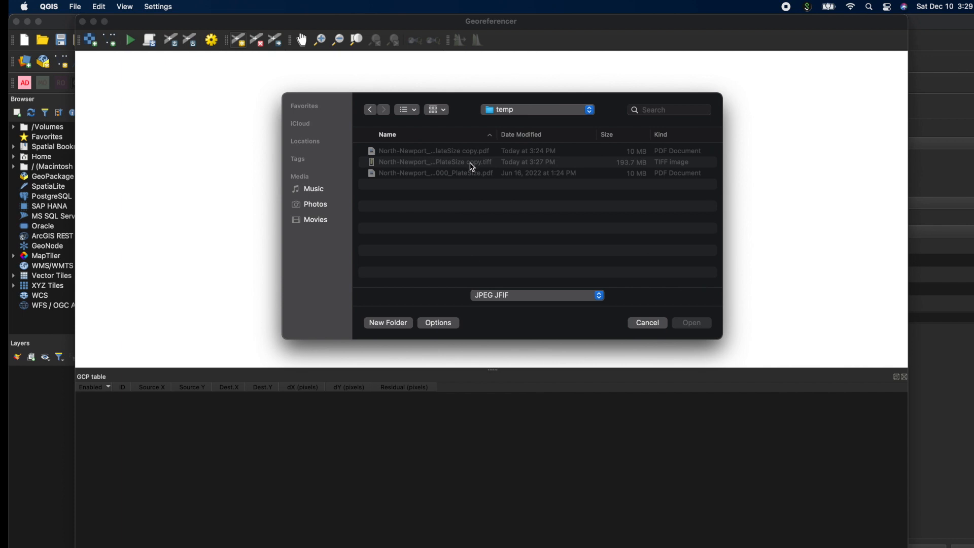
pyautogui.click(535, 295)
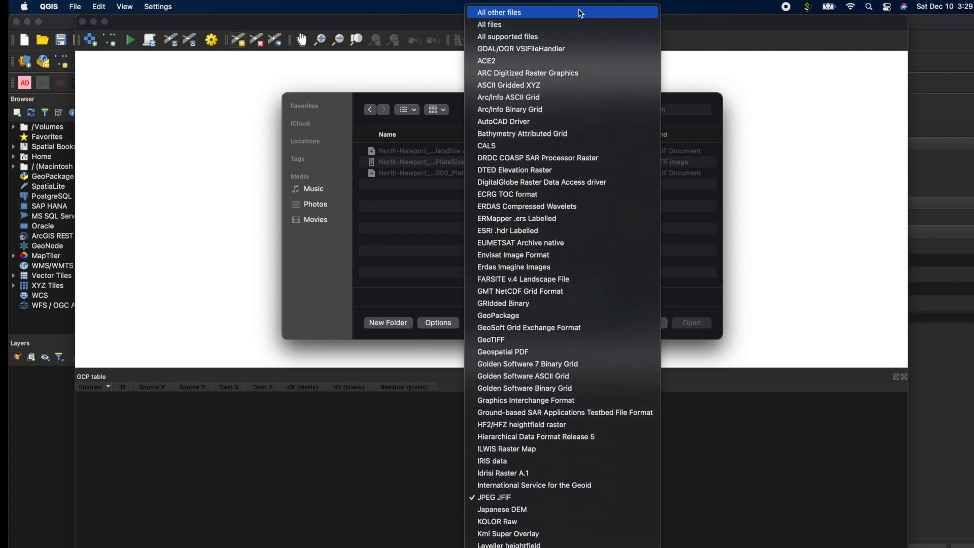
pyautogui.click(498, 12)
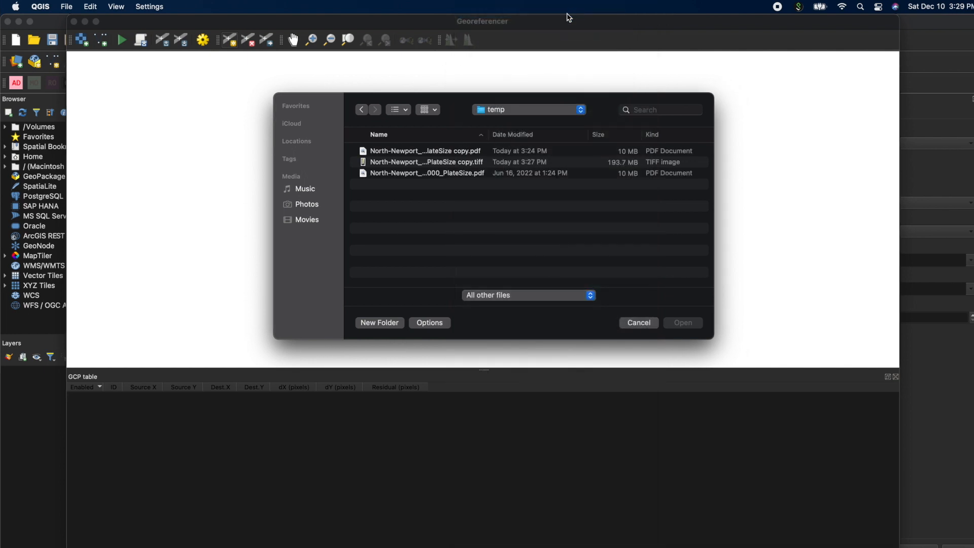
pyautogui.doubleClick(425, 162)
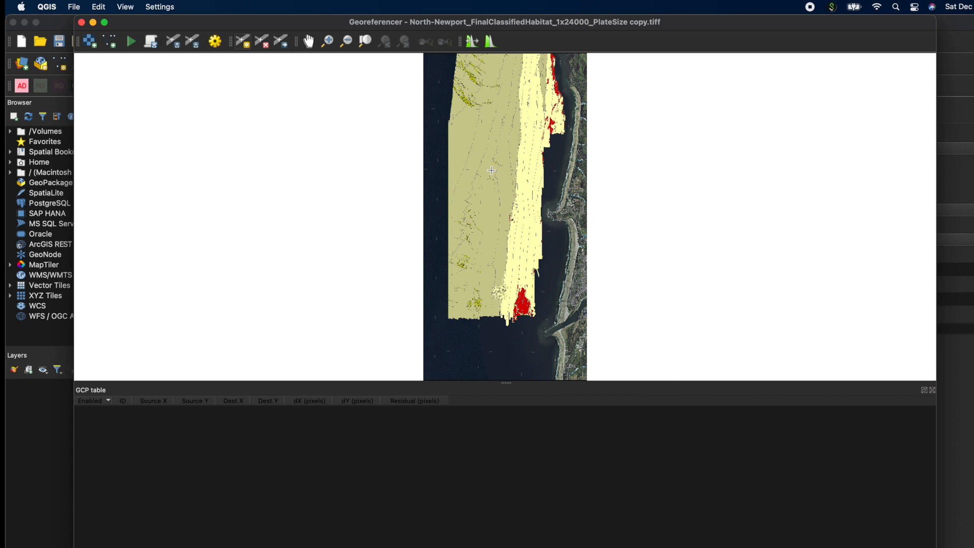
# - Set Transformation Settings to cubic resampling, LZW compression, no target resolution, and accept
pyautogui.click(214, 41)
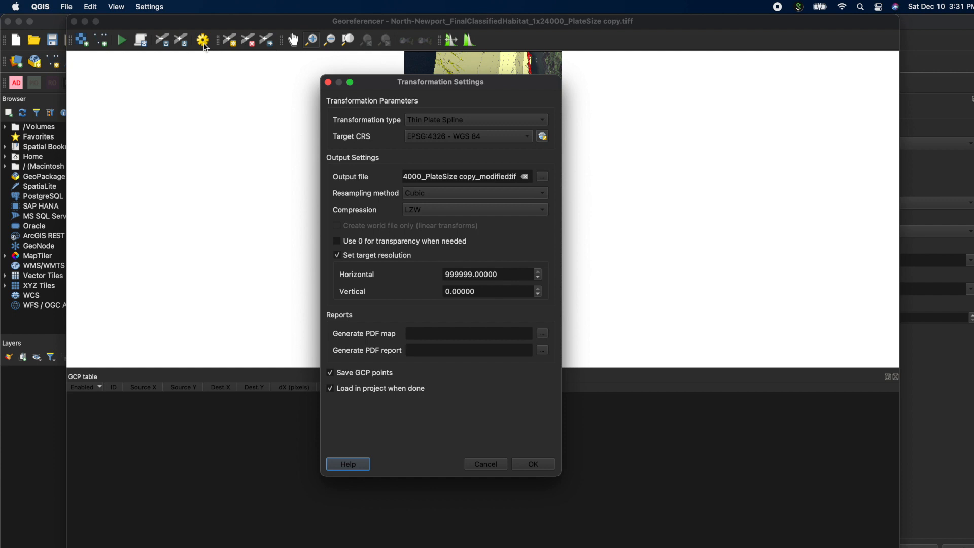
pyautogui.moveTo(422, 138)
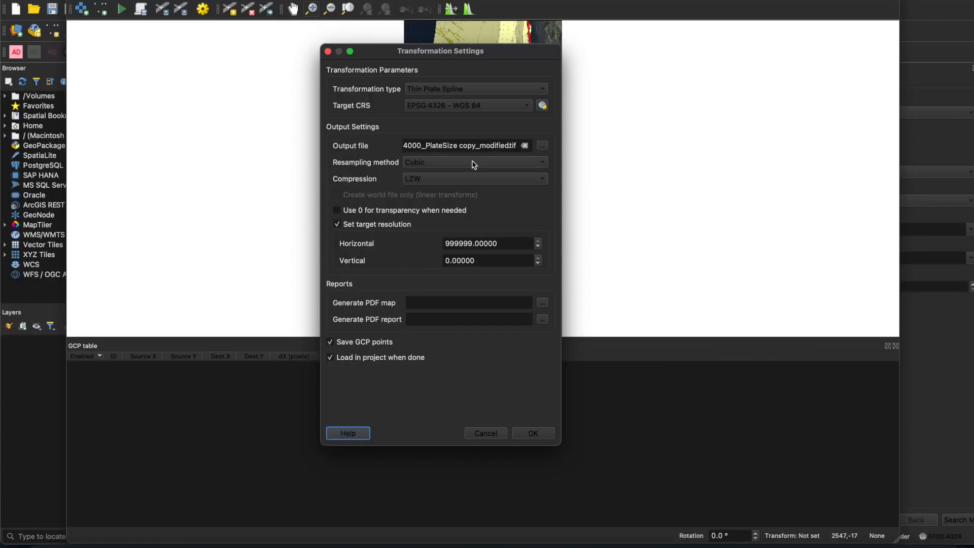
pyautogui.click(474, 162)
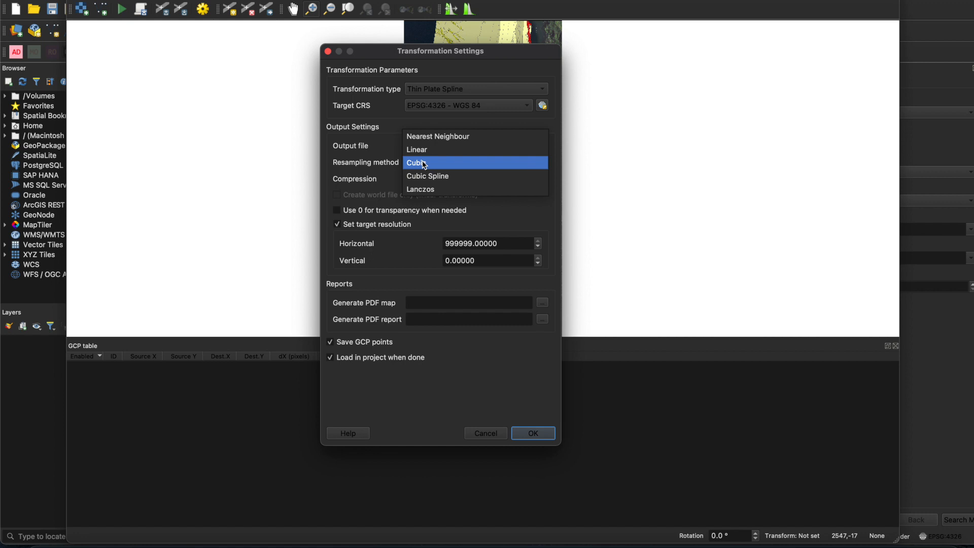
pyautogui.click(416, 162)
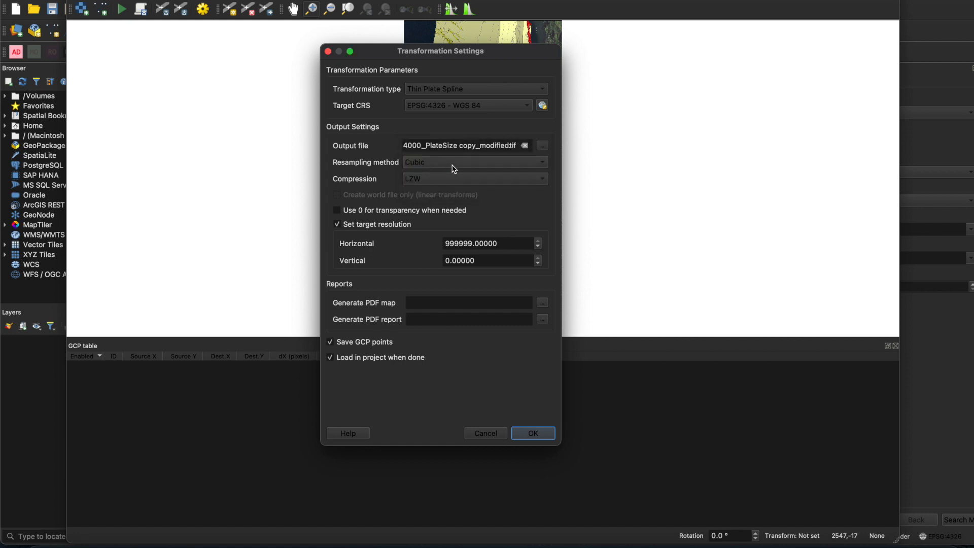
pyautogui.moveTo(382, 225)
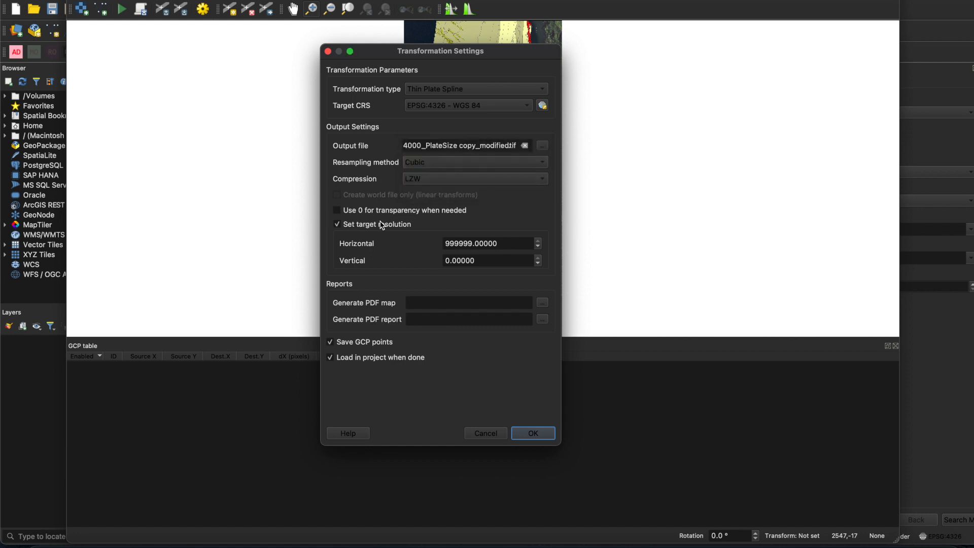
pyautogui.click(337, 223)
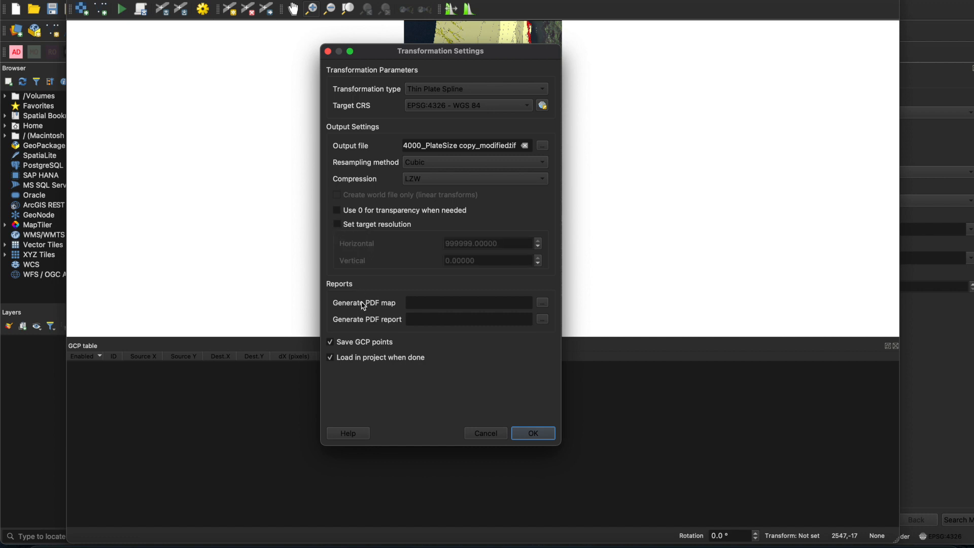
pyautogui.moveTo(533, 433)
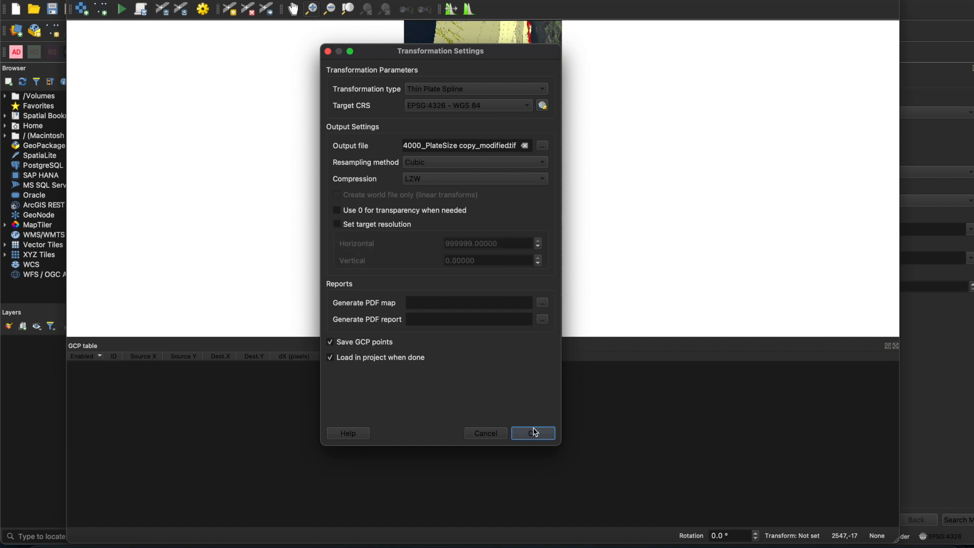
pyautogui.click(532, 432)
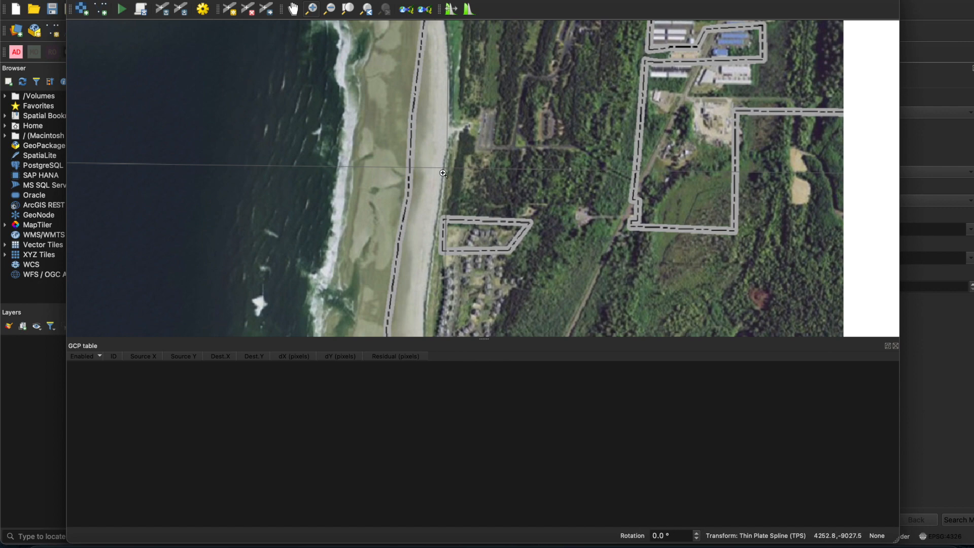
pyautogui.moveTo(253, 45)
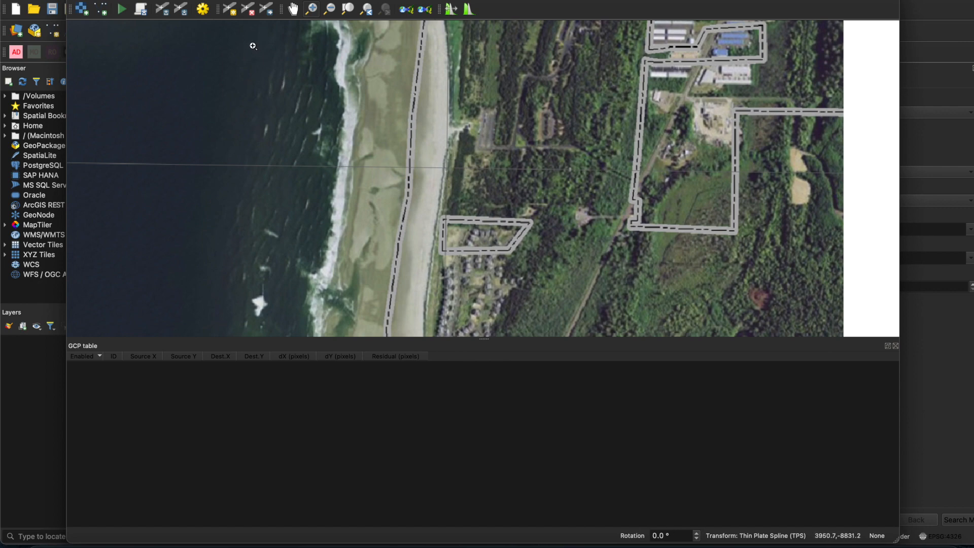
pyautogui.moveTo(231, 8)
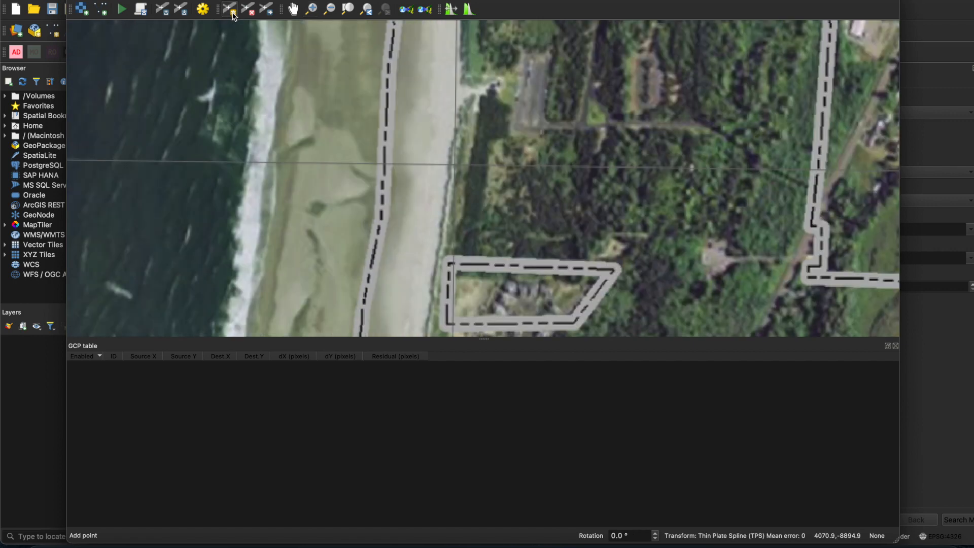
# - Add control points with coordinates such as -124 4 East, 44 36 North, confirming each
pyautogui.click(455, 166)
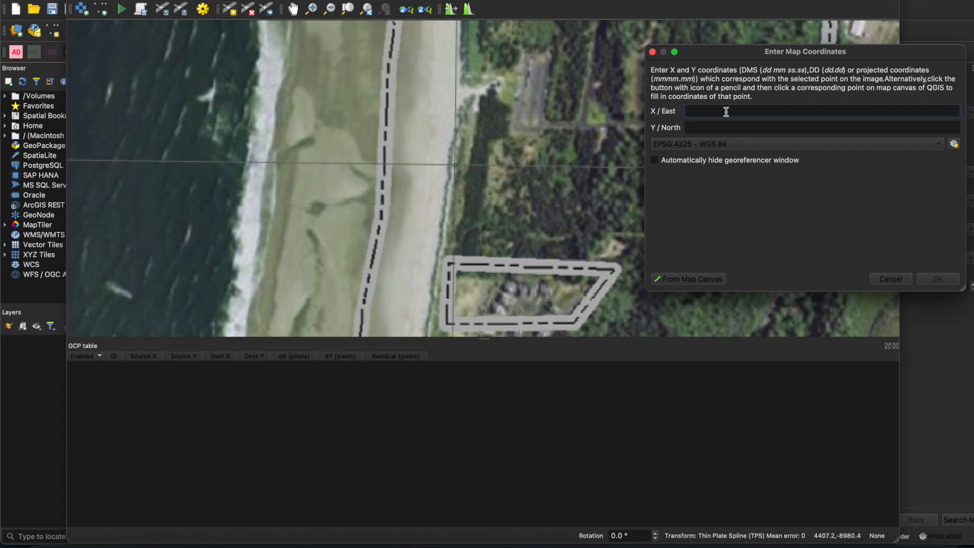
pyautogui.write('-')
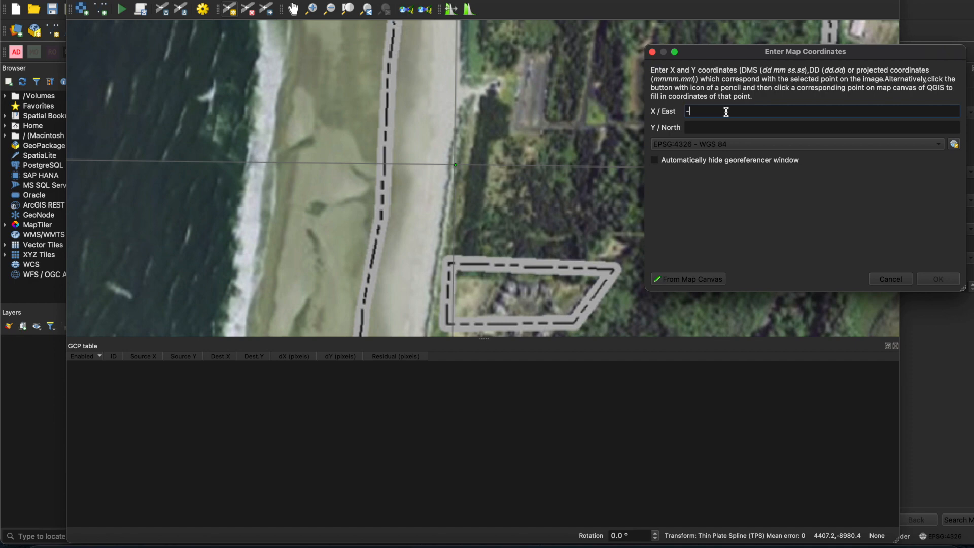
pyautogui.write('124 4')
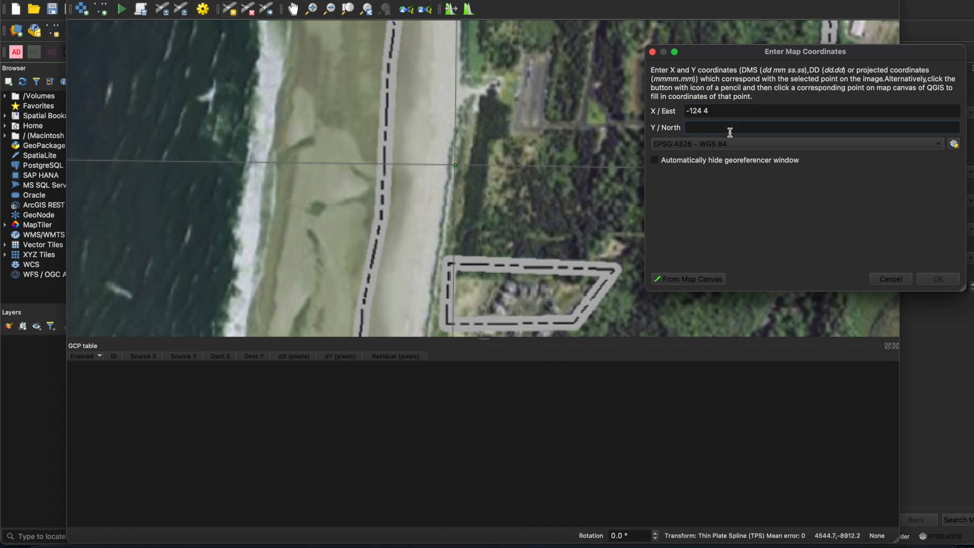
pyautogui.write('44 36')
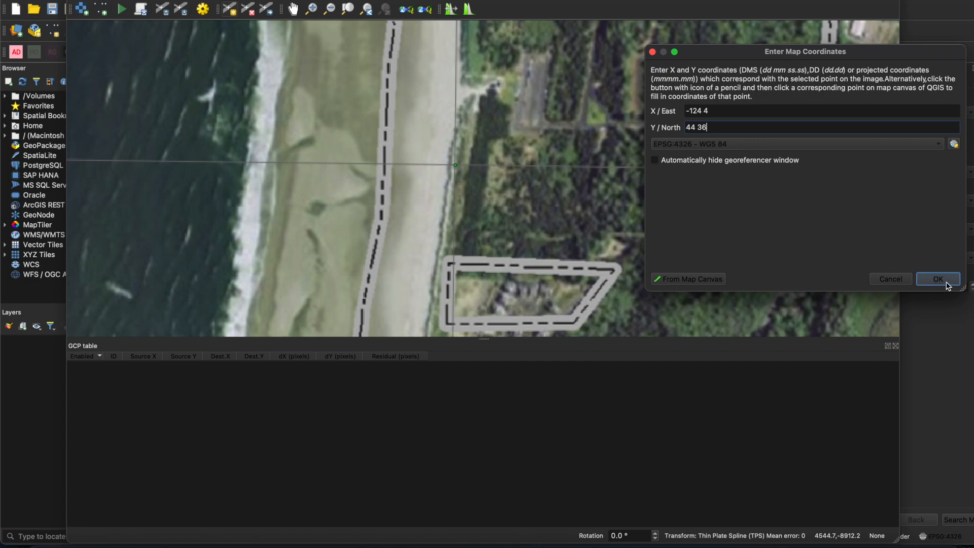
pyautogui.click(937, 279)
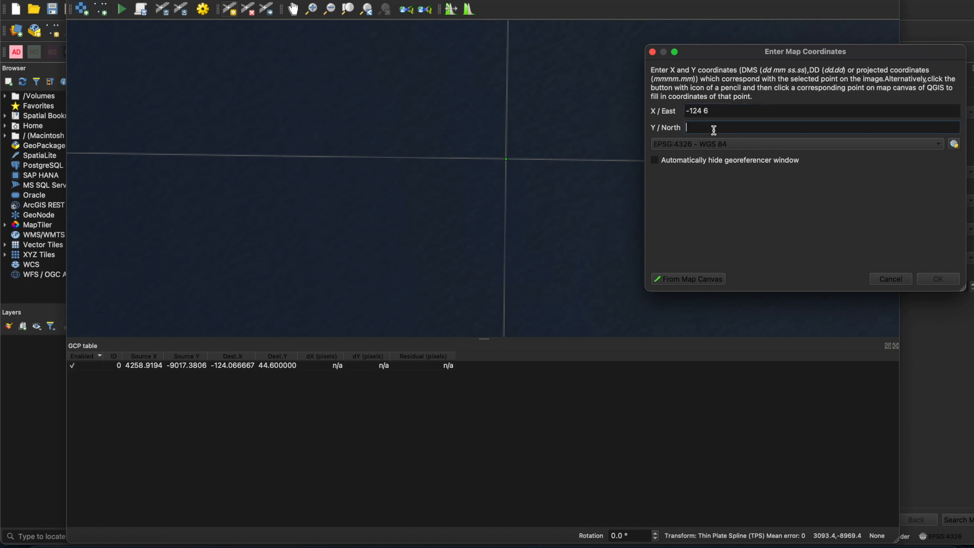
pyautogui.click(937, 279)
pyautogui.write('44')
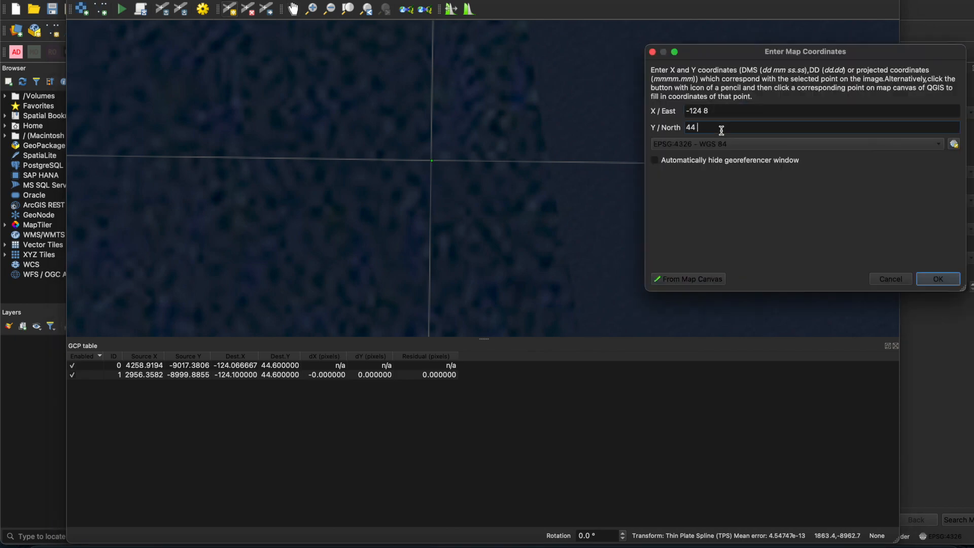
pyautogui.click(938, 278)
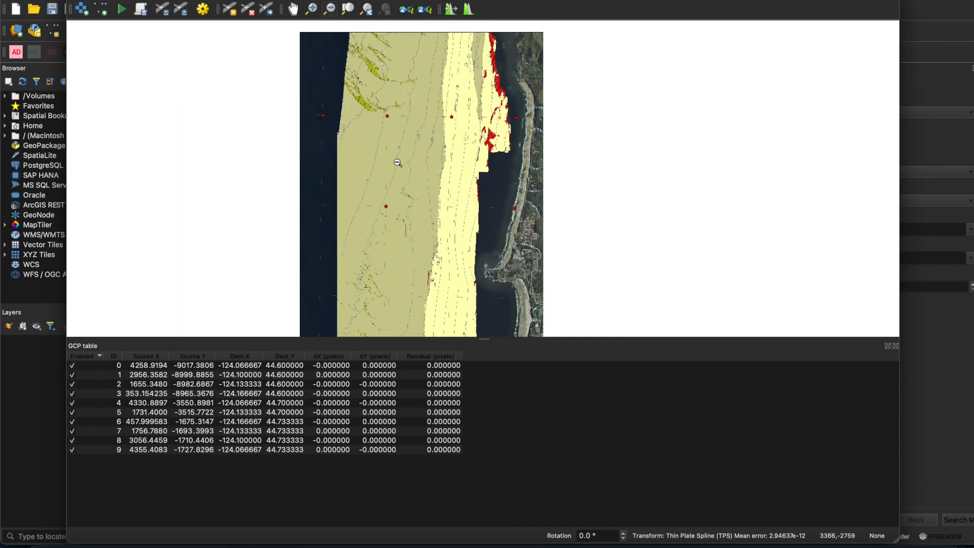
pyautogui.moveTo(396, 101)
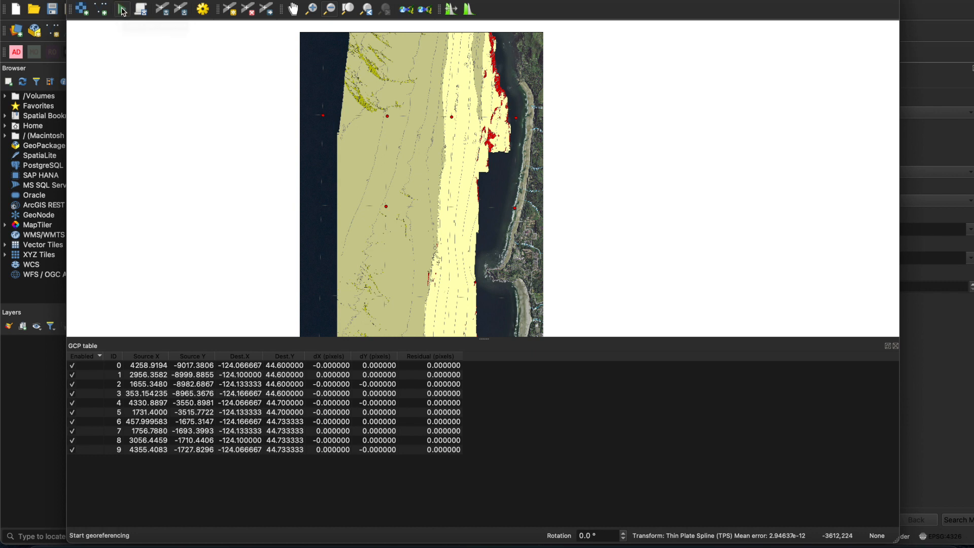
# - Run Start Georeferencing to warp the chart with the ten control points into the project
pyautogui.click(122, 9)
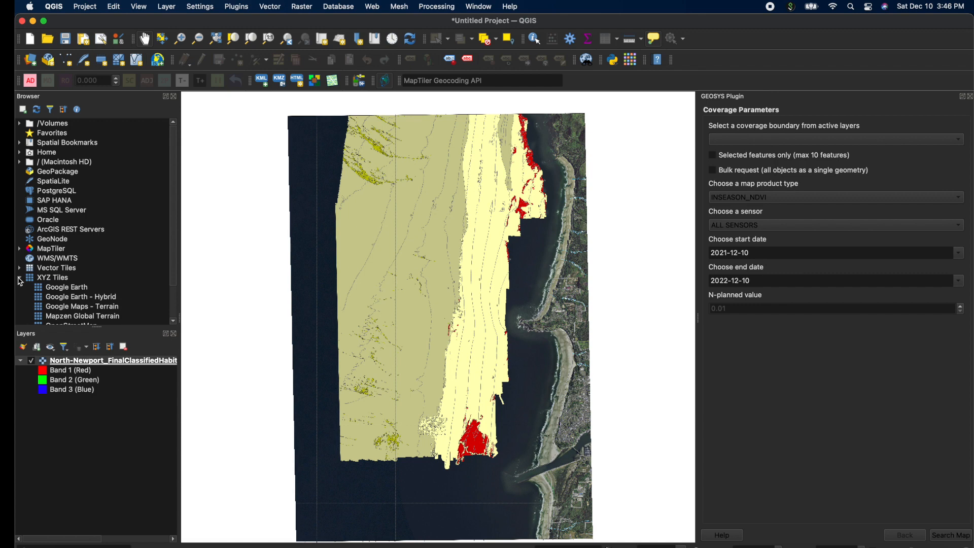
# - Add Google Earth XYZ imagery, move the habitat layer to top, and zoom to the coast
pyautogui.click(52, 248)
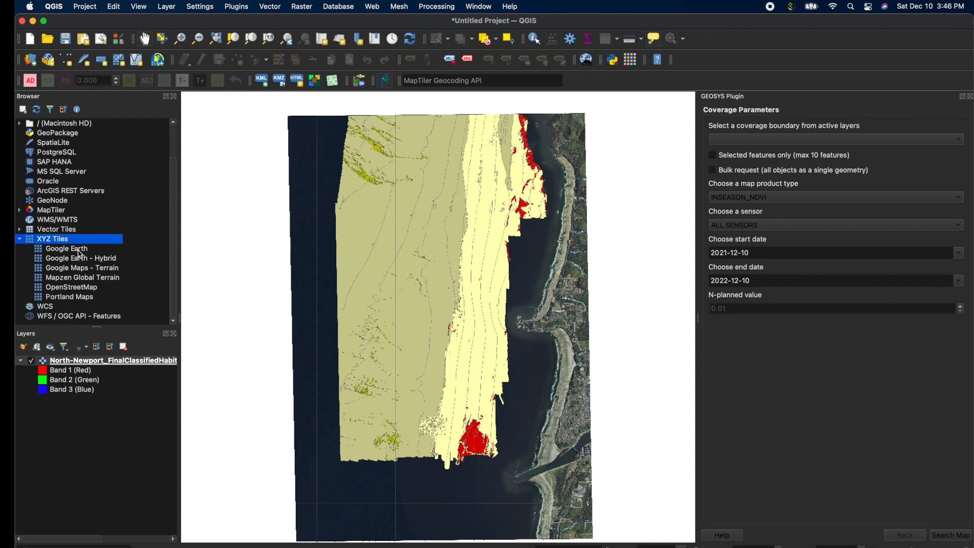
pyautogui.click(67, 248)
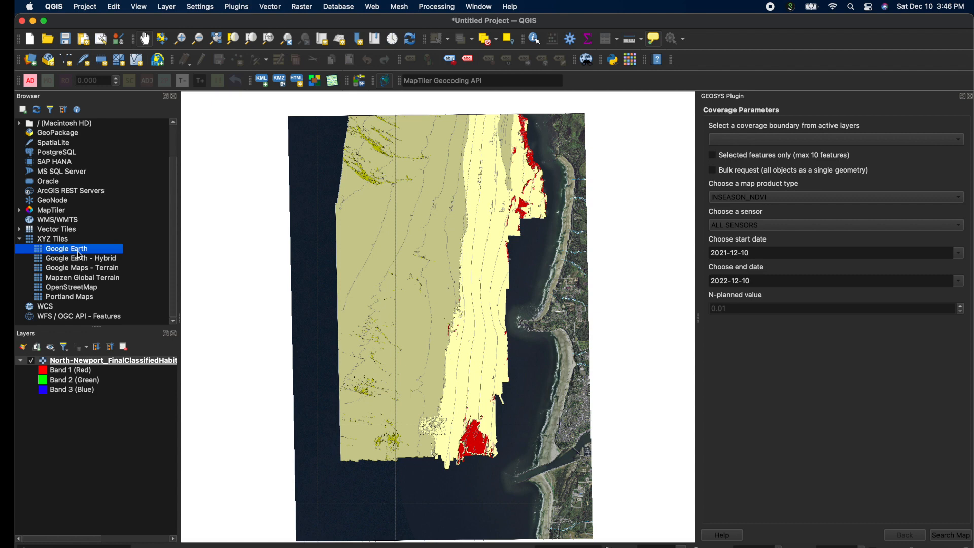
pyautogui.doubleClick(66, 248)
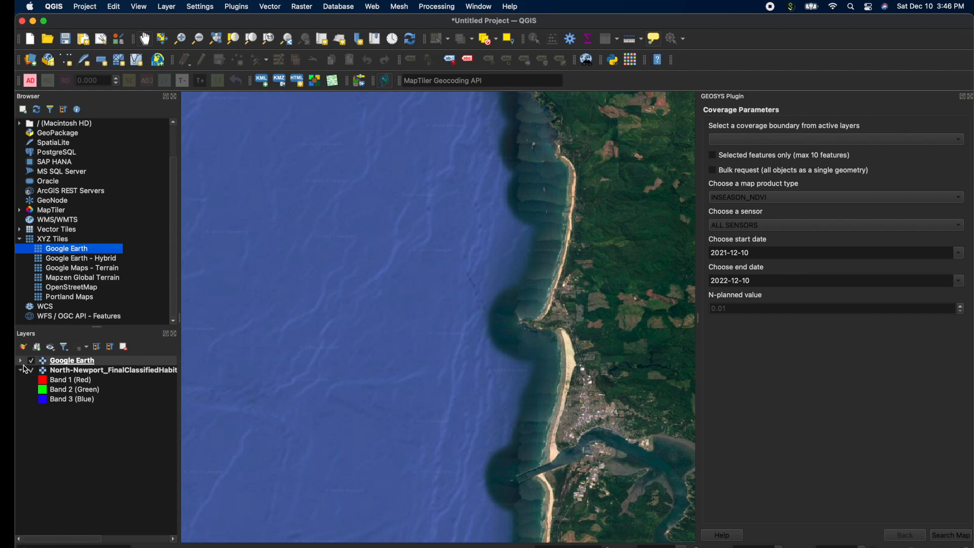
pyautogui.rightClick(113, 370)
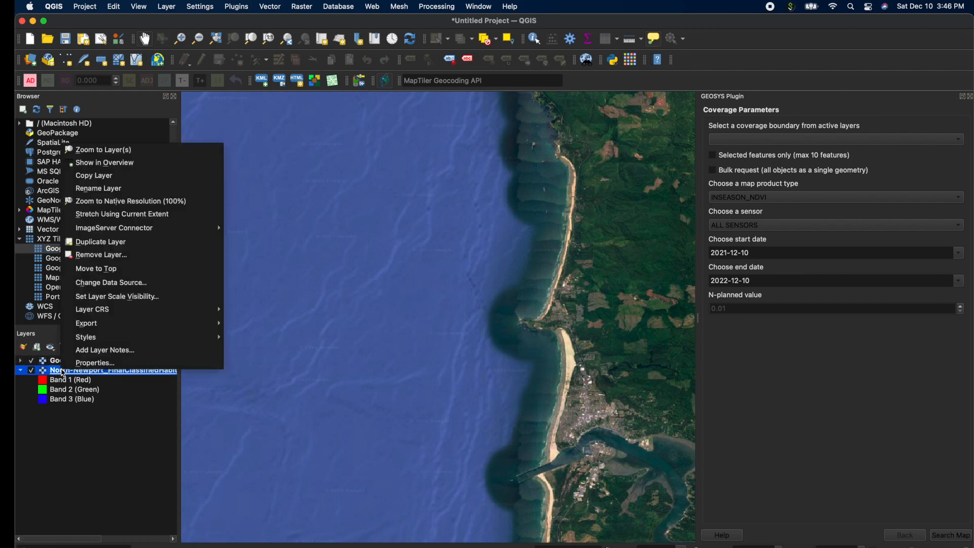
pyautogui.moveTo(111, 282)
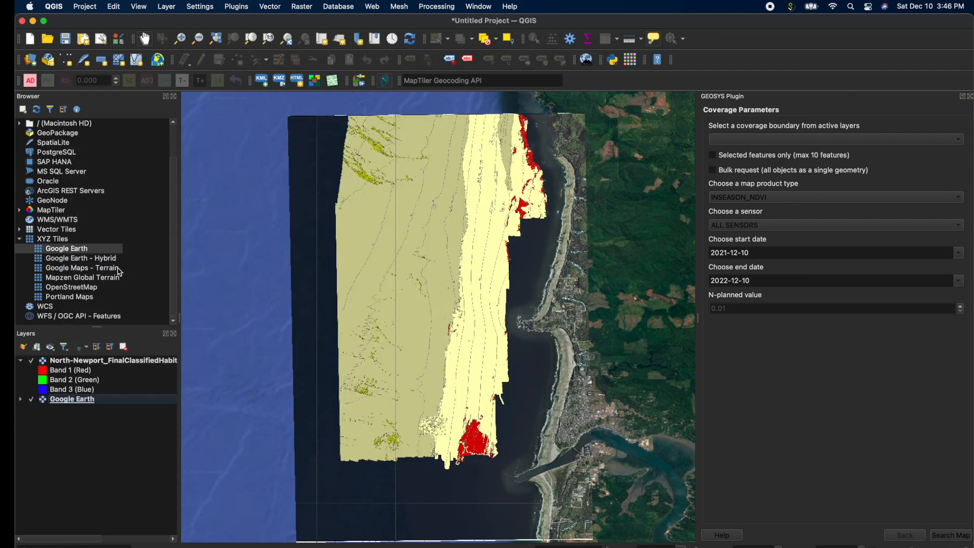
pyautogui.moveTo(529, 258)
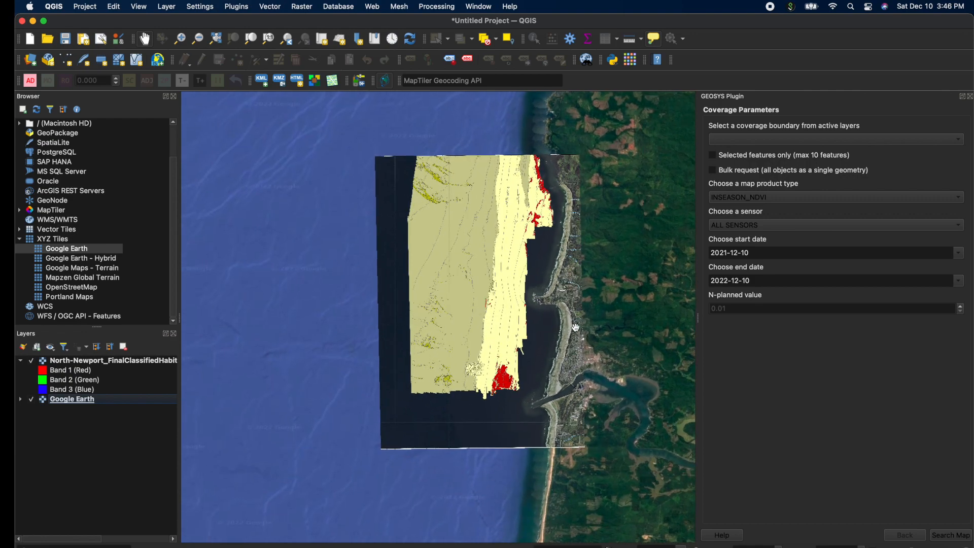
pyautogui.moveTo(575, 326); pyautogui.dragTo(504, 277)
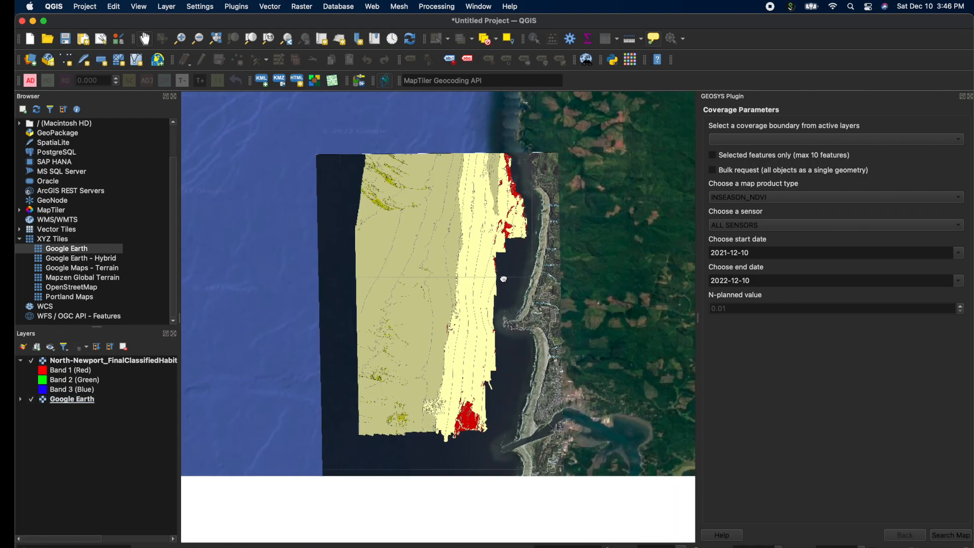
pyautogui.click(182, 39)
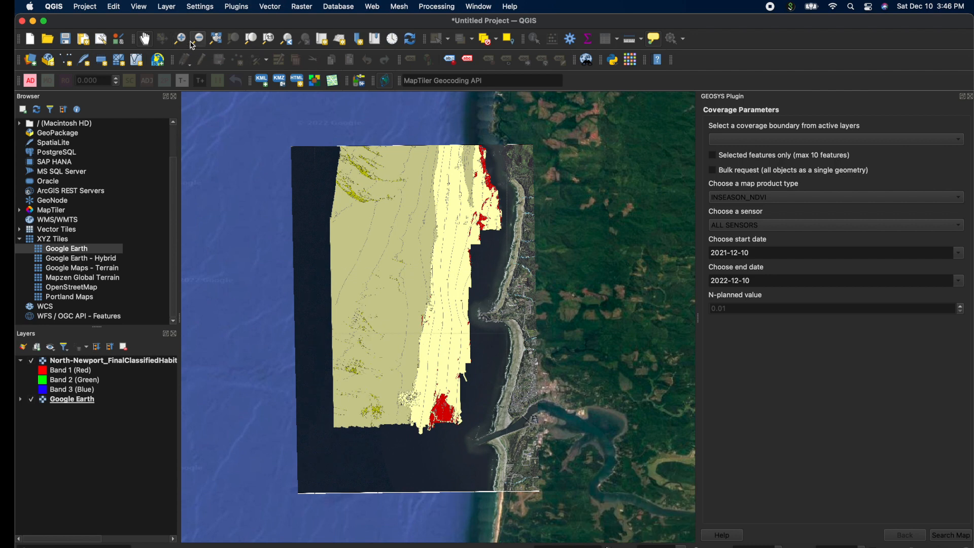
pyautogui.click(176, 6)
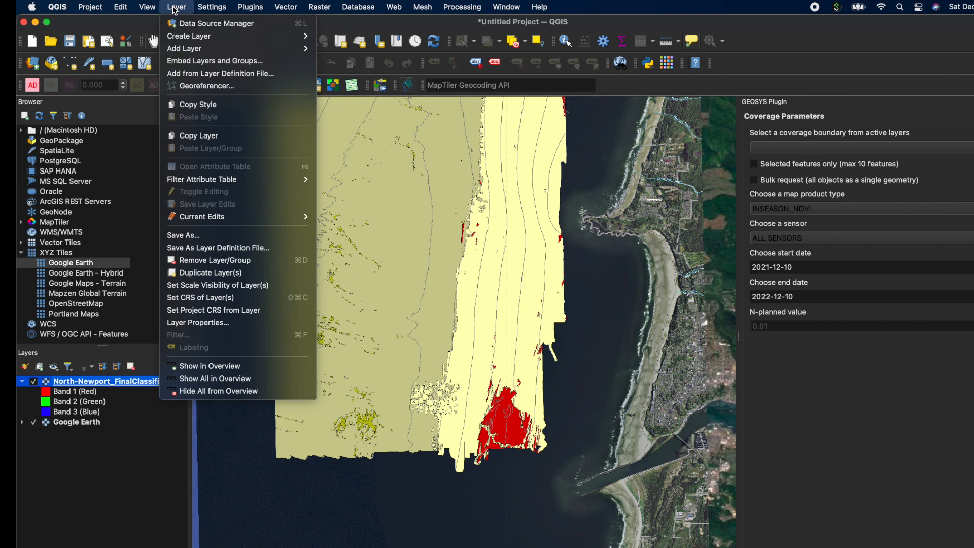
pyautogui.moveTo(199, 235)
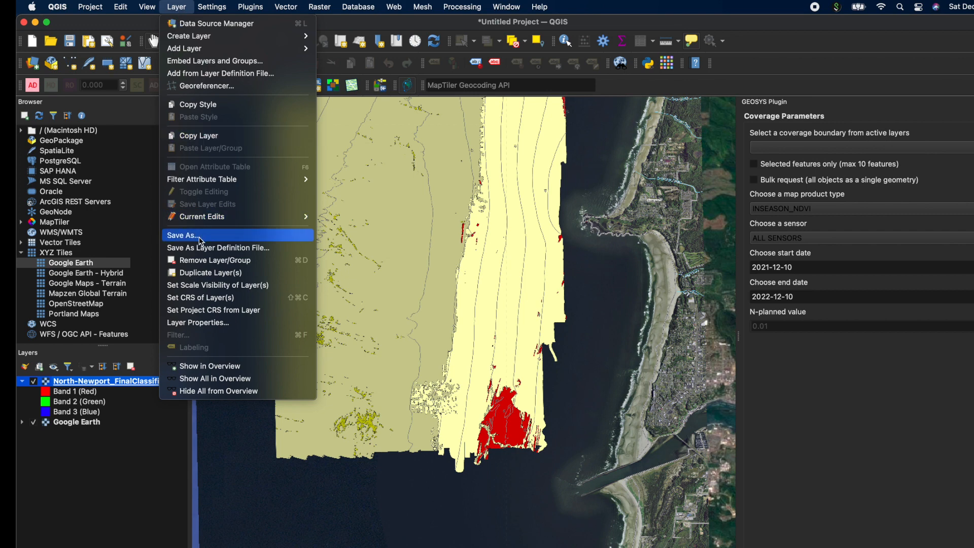
# - Save the georeferenced chart as GeoTIFF named NorthNewport and load the new layer
pyautogui.click(183, 235)
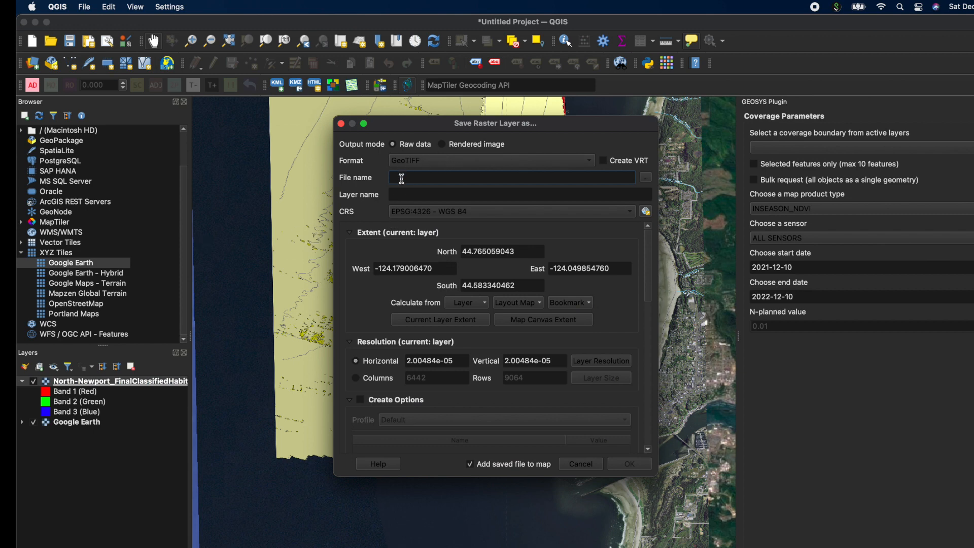
pyautogui.write('N')
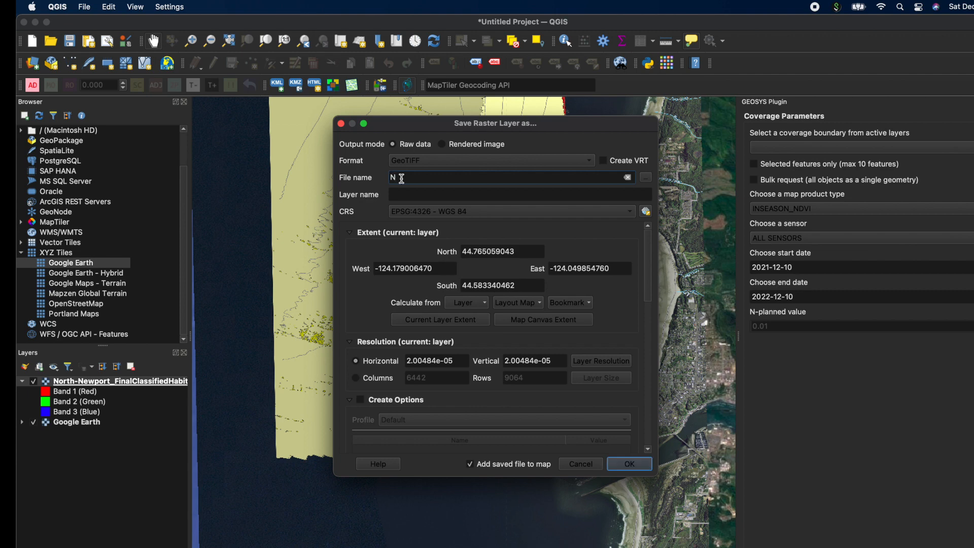
pyautogui.write('orthNewport')
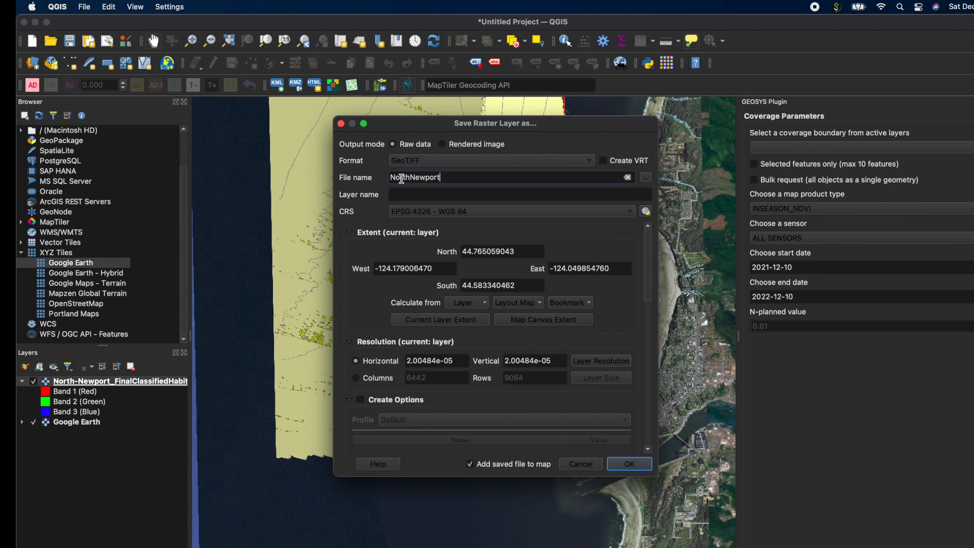
pyautogui.moveTo(453, 211)
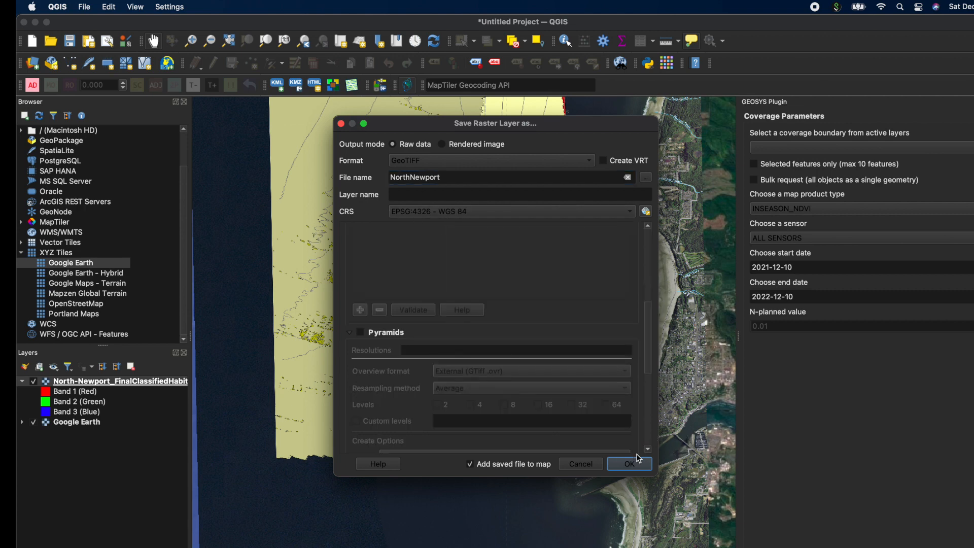
pyautogui.click(628, 463)
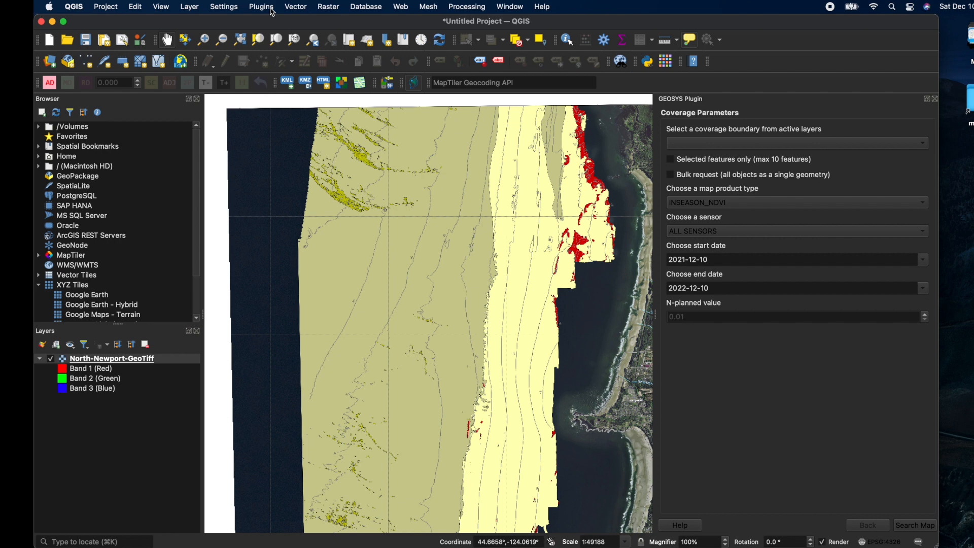
# - Launch Raster > Conversion > Translate with North-Newport-GeoTiff input and choose an output location
pyautogui.click(329, 6)
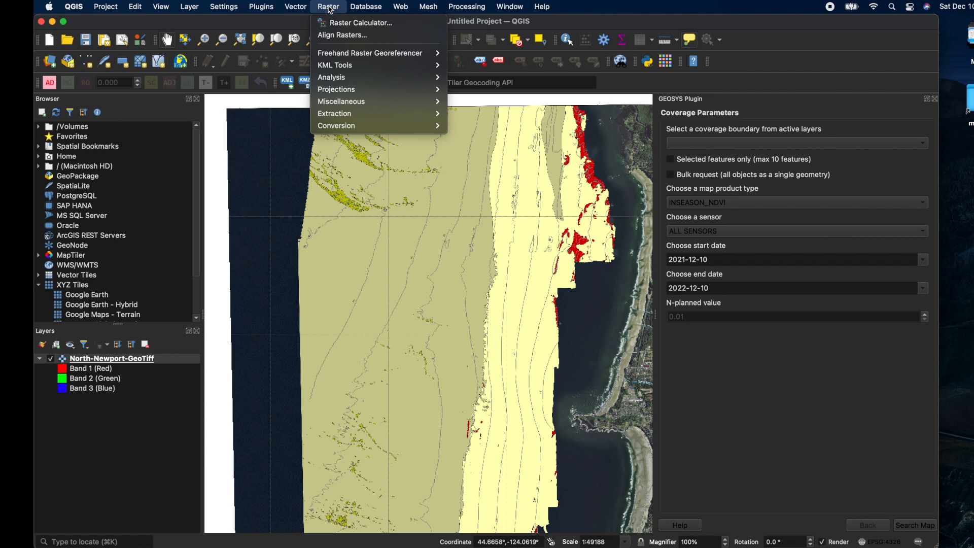
pyautogui.moveTo(340, 101)
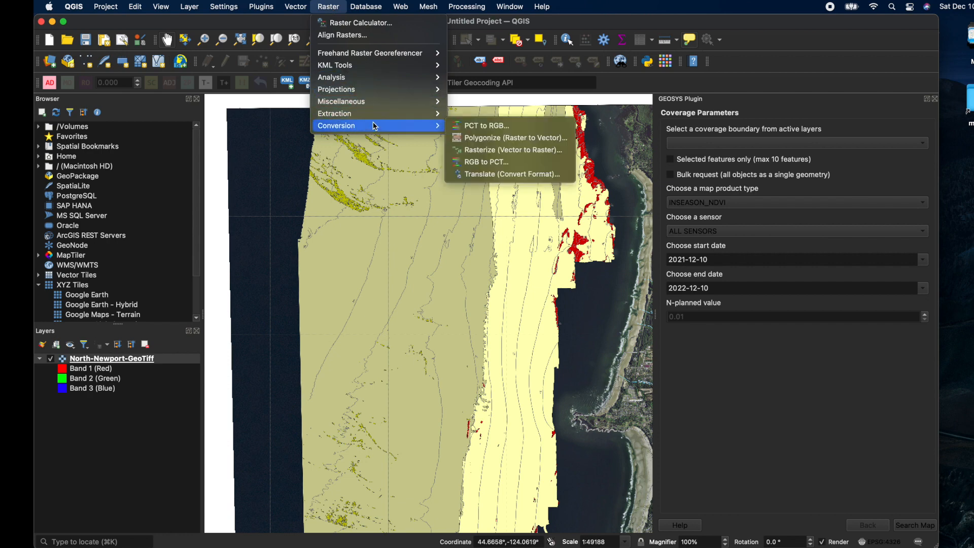
pyautogui.moveTo(499, 174)
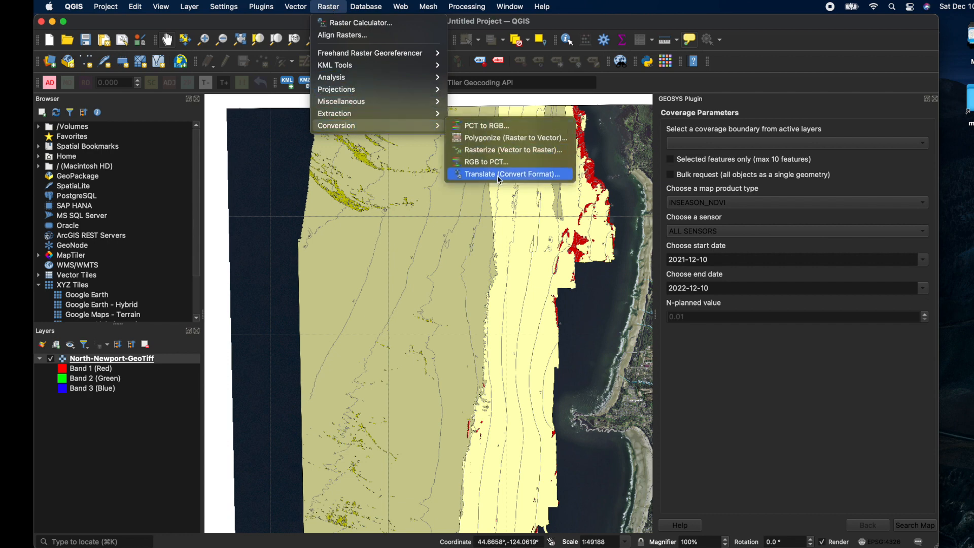
pyautogui.click(510, 173)
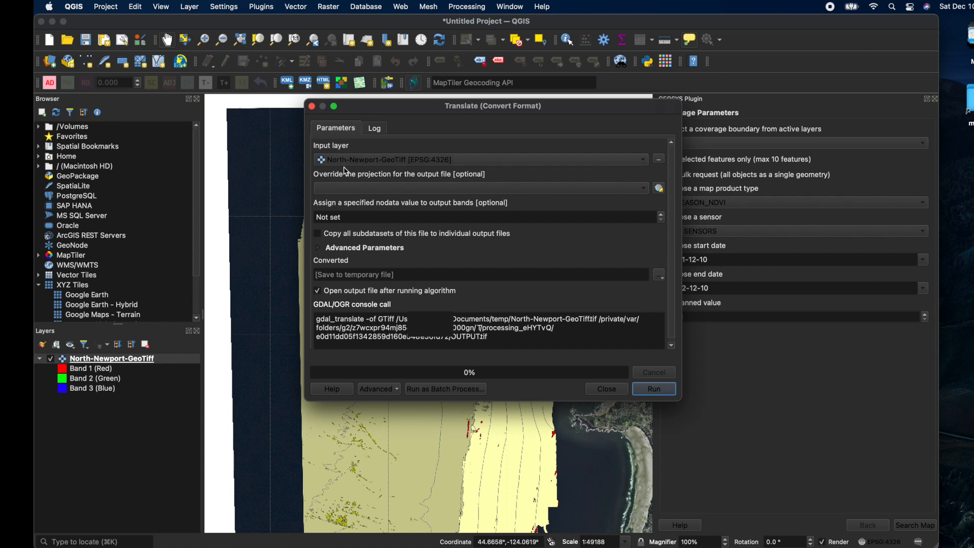
pyautogui.moveTo(354, 193)
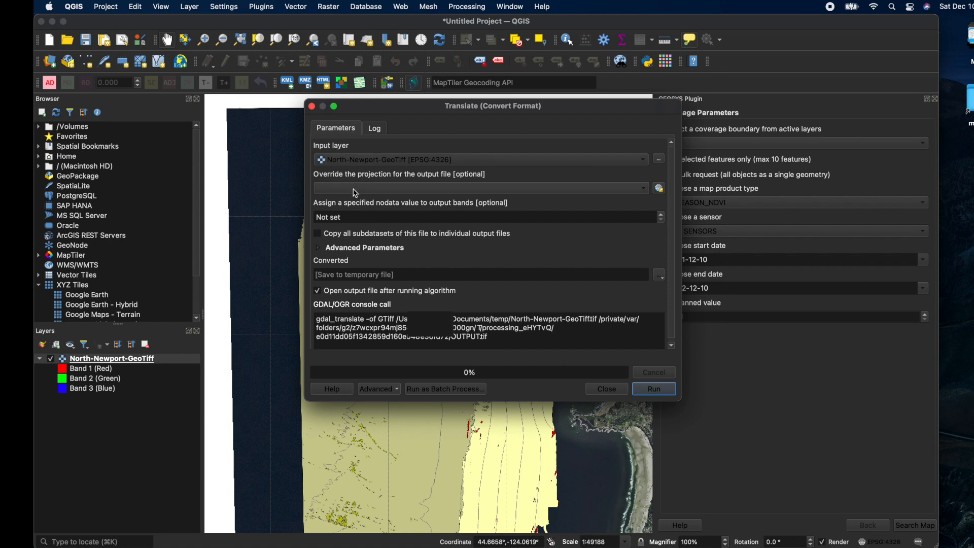
pyautogui.moveTo(349, 218)
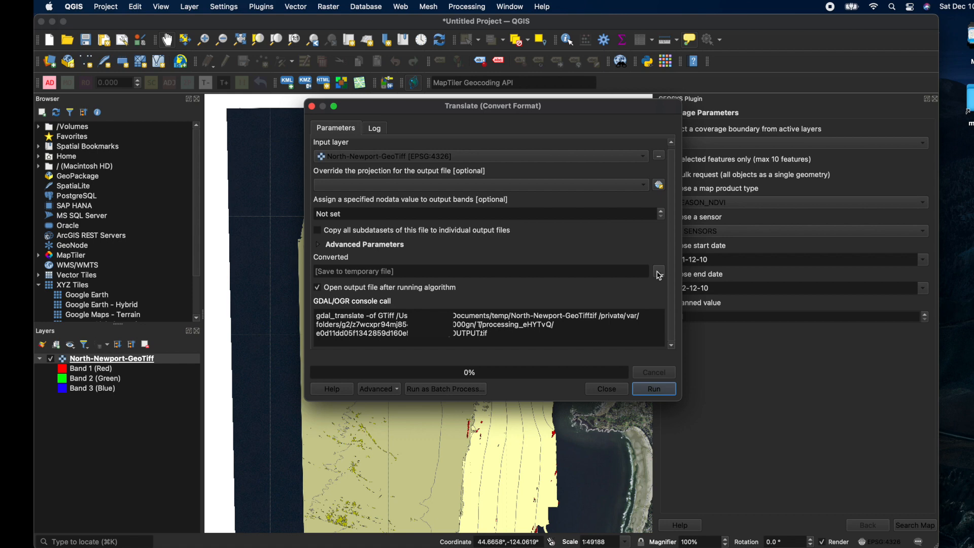
pyautogui.click(659, 271)
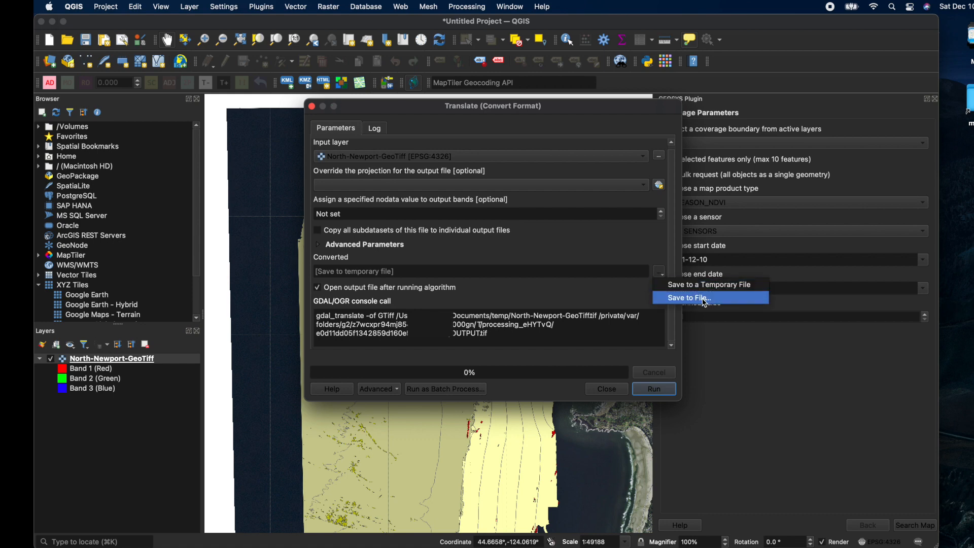
# - Save output as NorthNewport KML in a new NewportKML folder within temp
pyautogui.click(686, 298)
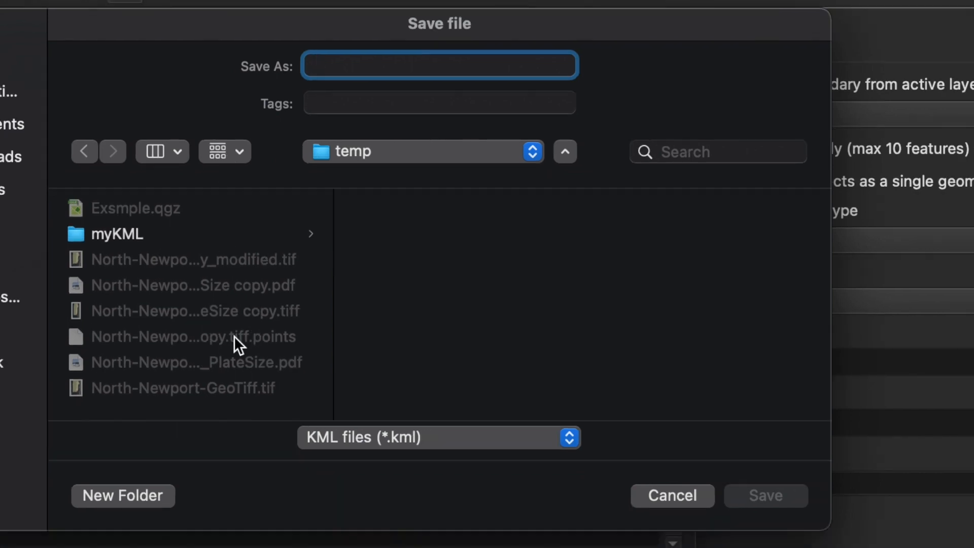
pyautogui.click(122, 495)
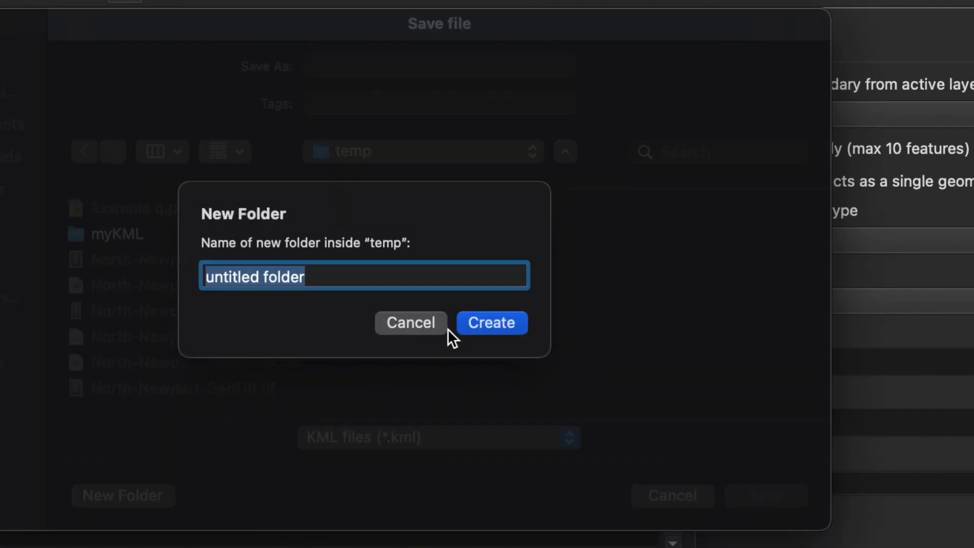
pyautogui.write('NewportKML')
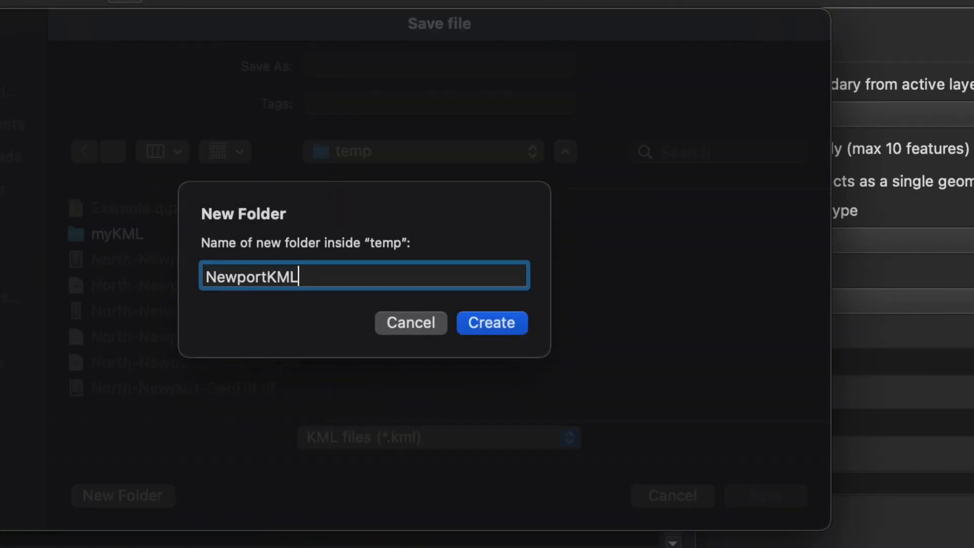
pyautogui.click(491, 323)
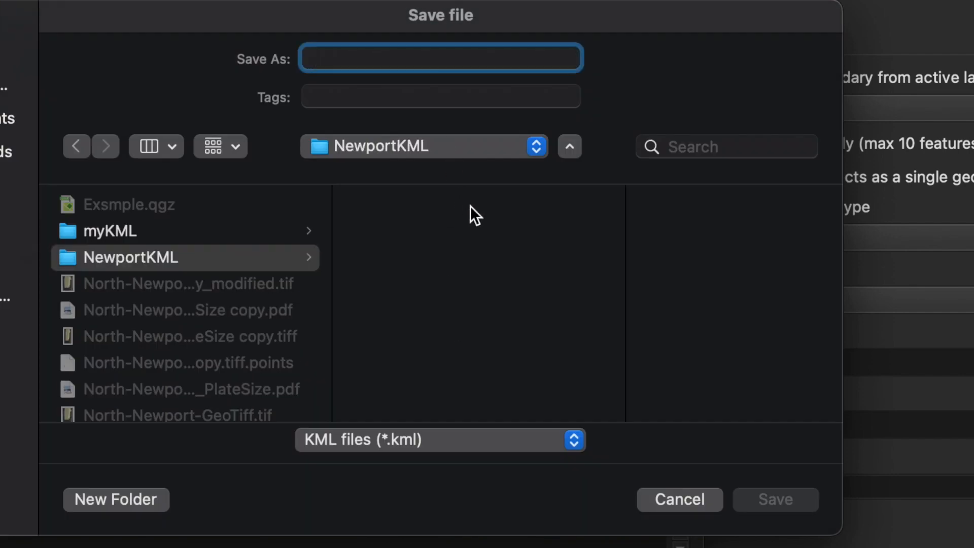
pyautogui.write('NorthNewport')
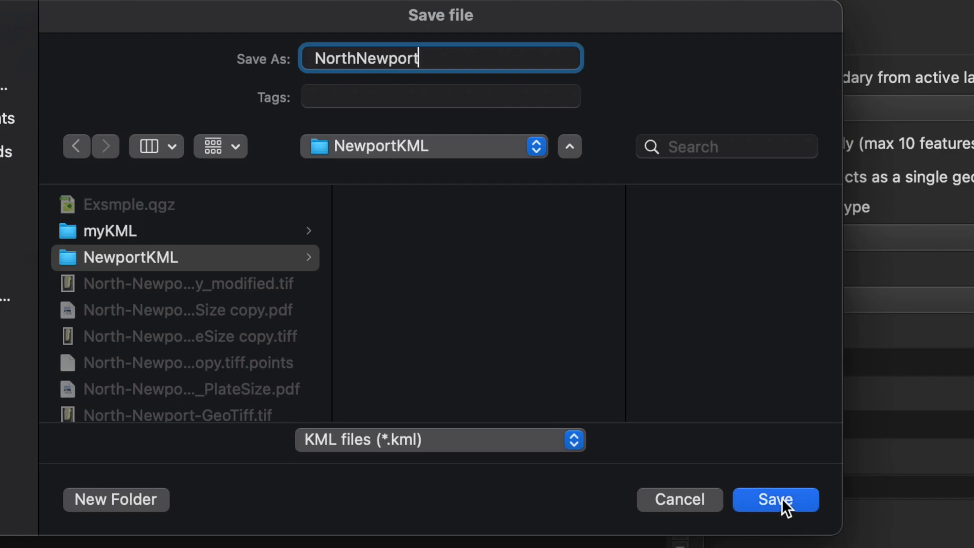
pyautogui.click(775, 499)
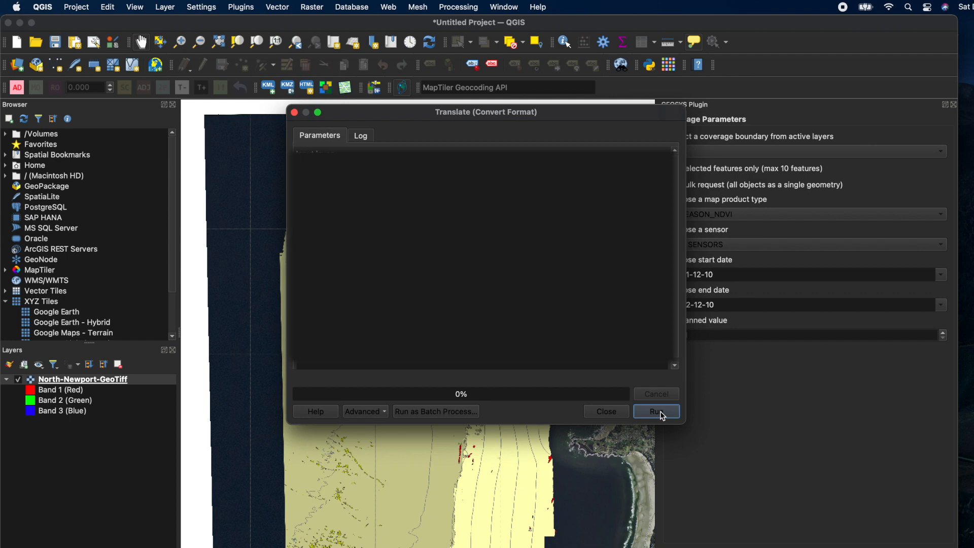
# - Run the Translate (Convert Format) conversion to write out the KML file
pyautogui.click(655, 410)
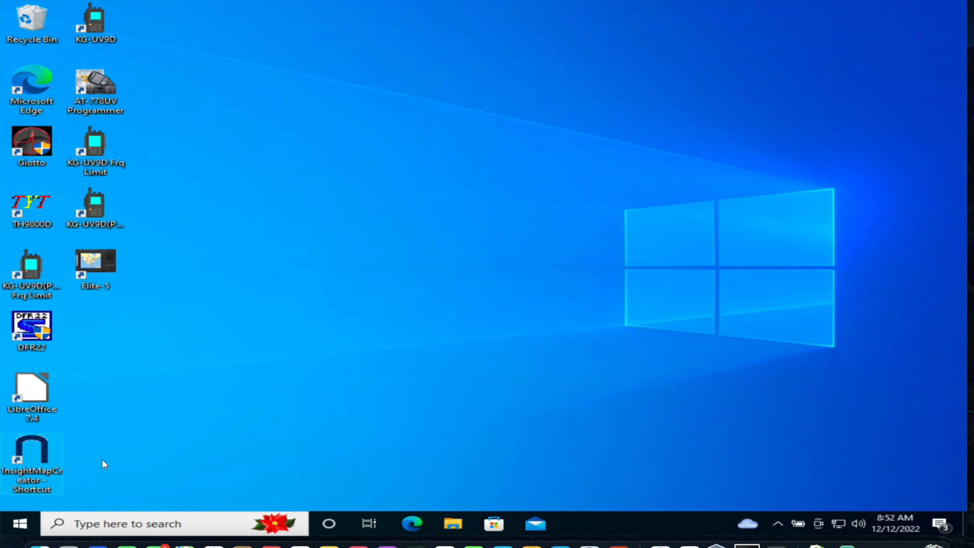
pyautogui.moveTo(51, 465)
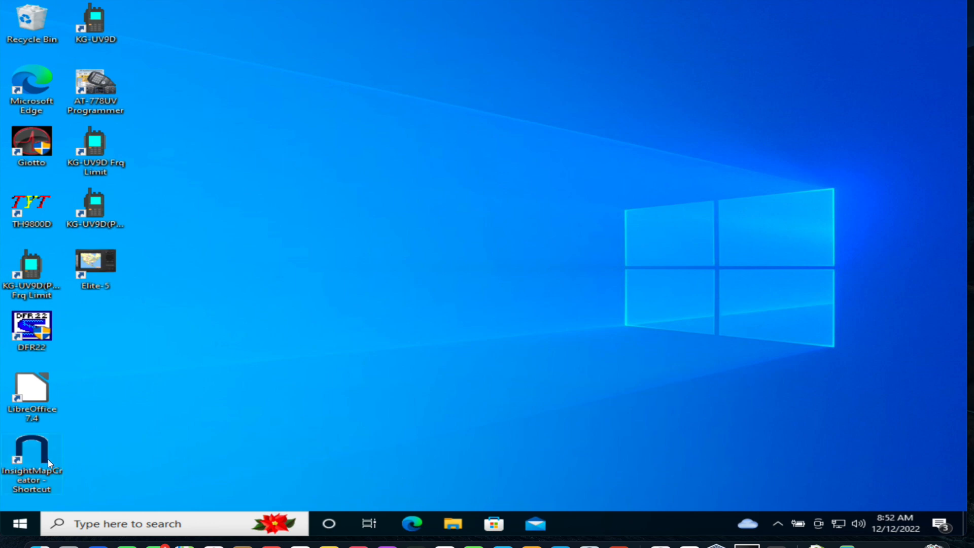
# - Launch Insight Map Creator from the desktop shortcut and show its processing mode options
pyautogui.doubleClick(31, 453)
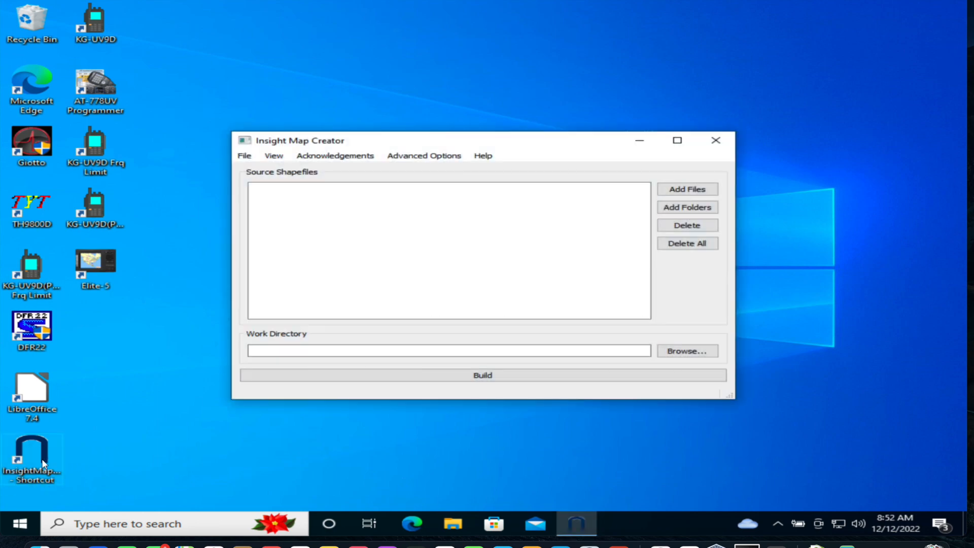
pyautogui.moveTo(119, 452)
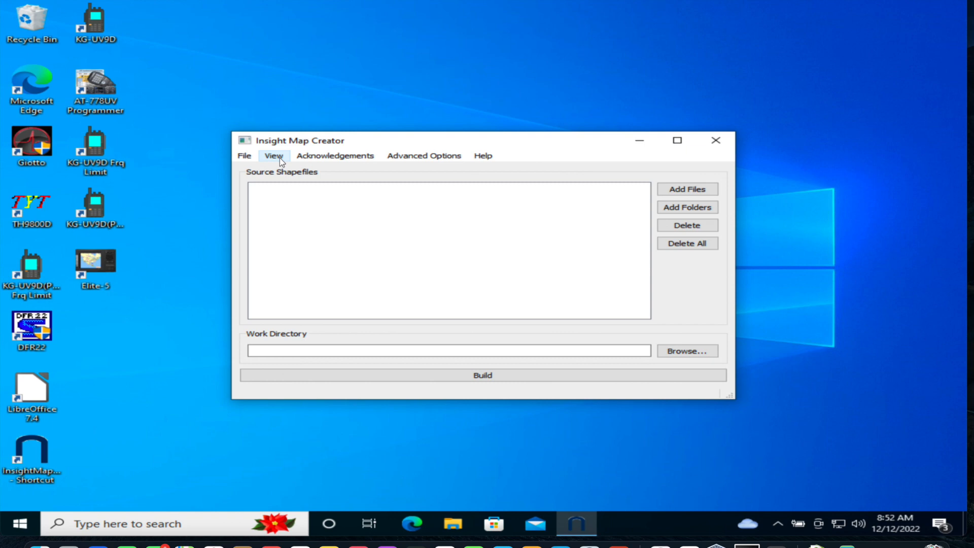
pyautogui.click(273, 156)
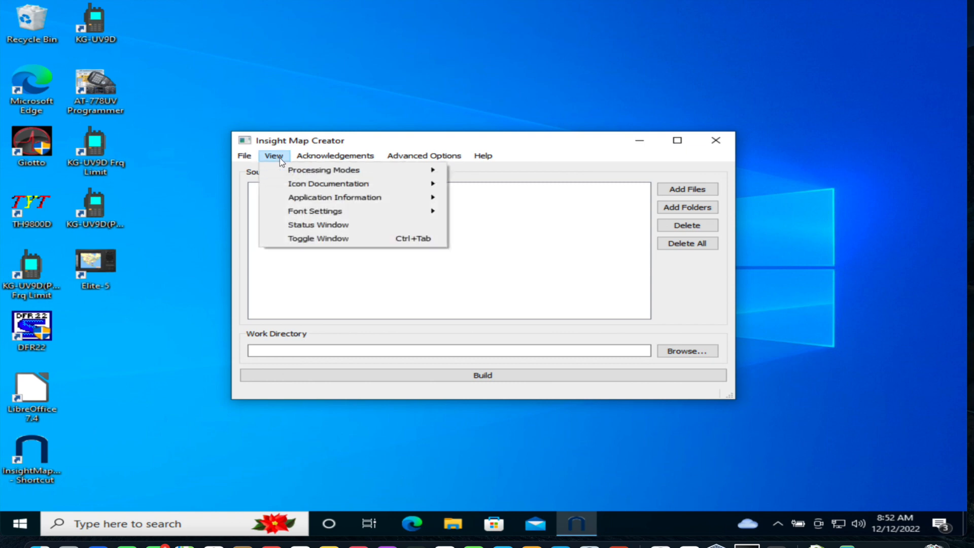
pyautogui.moveTo(323, 170)
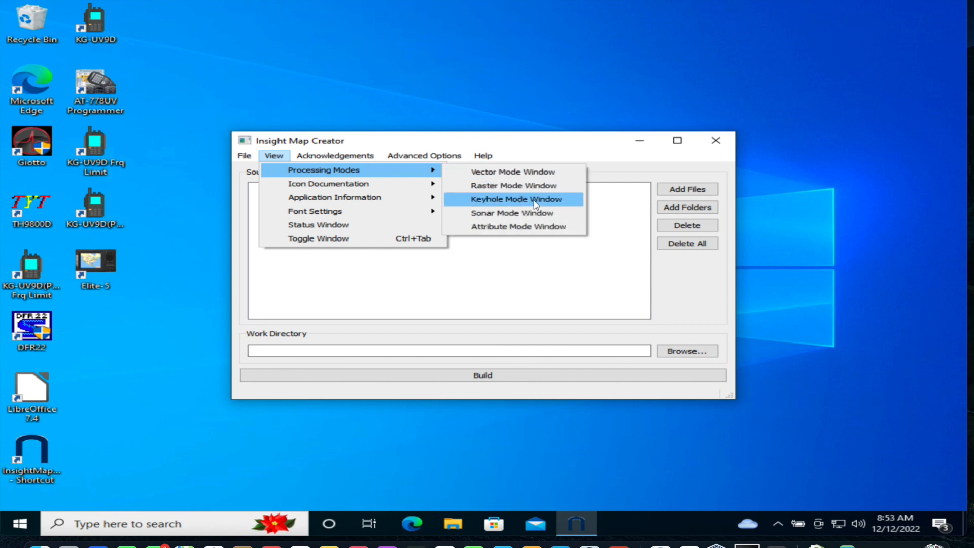
# - Switch to Keyhole mode and add the NorthNewportKML folder as the Keyhole source
pyautogui.click(514, 199)
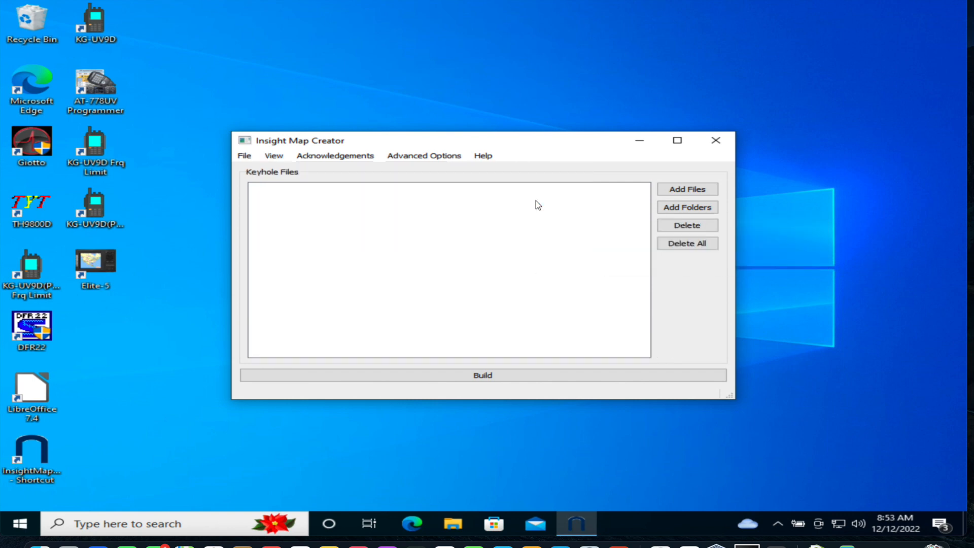
pyautogui.moveTo(672, 200)
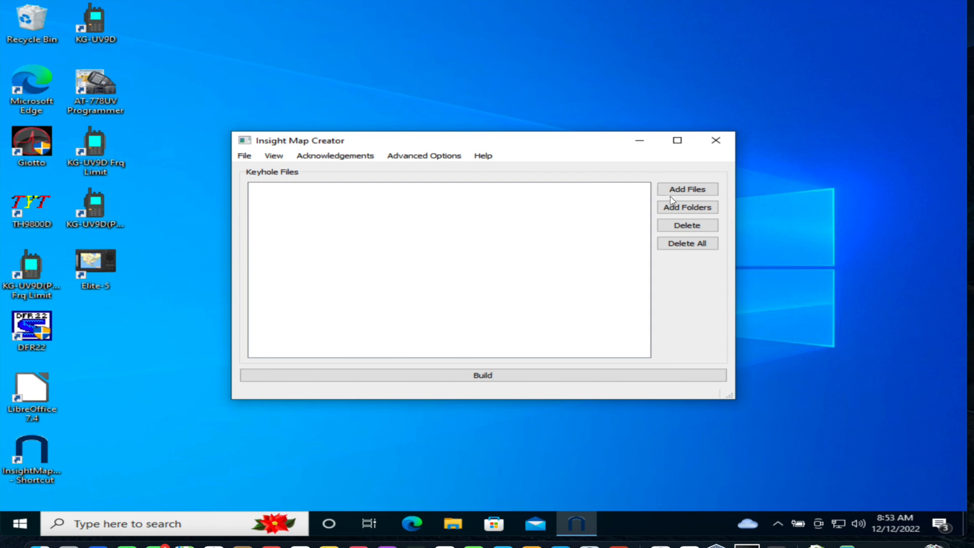
pyautogui.moveTo(687, 207)
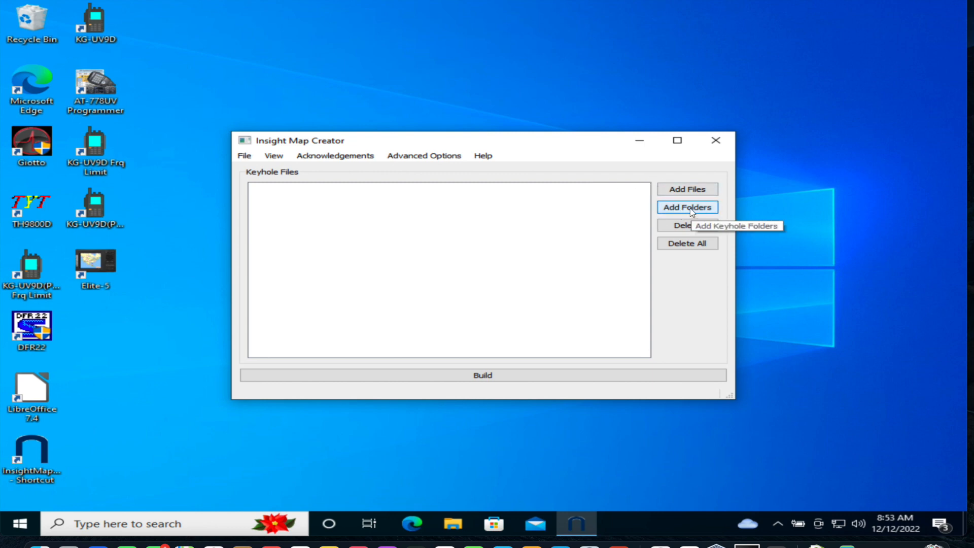
pyautogui.click(687, 207)
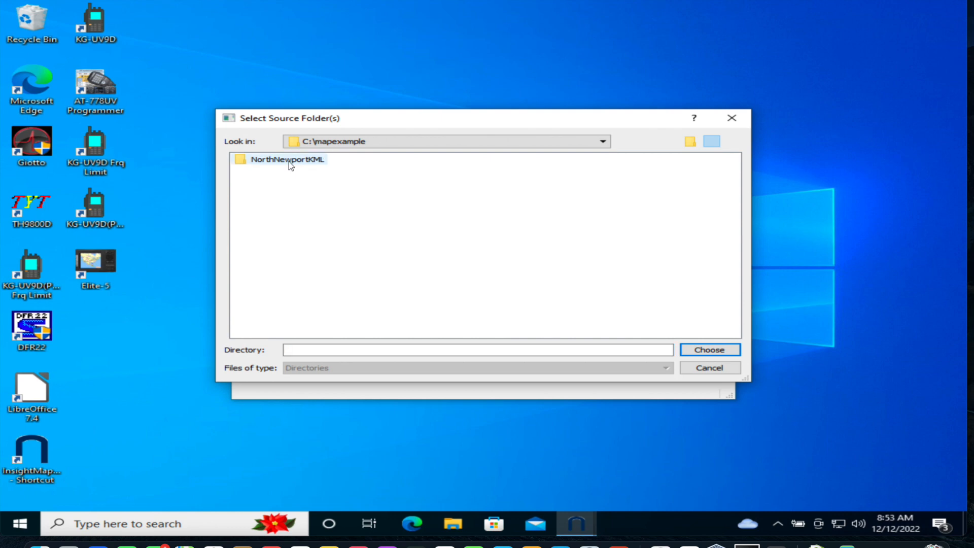
pyautogui.click(286, 159)
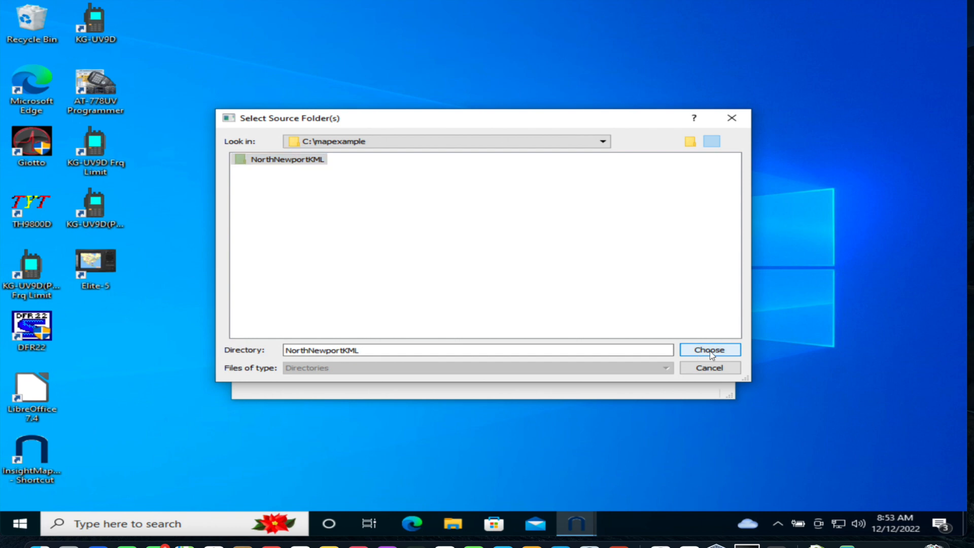
pyautogui.click(709, 349)
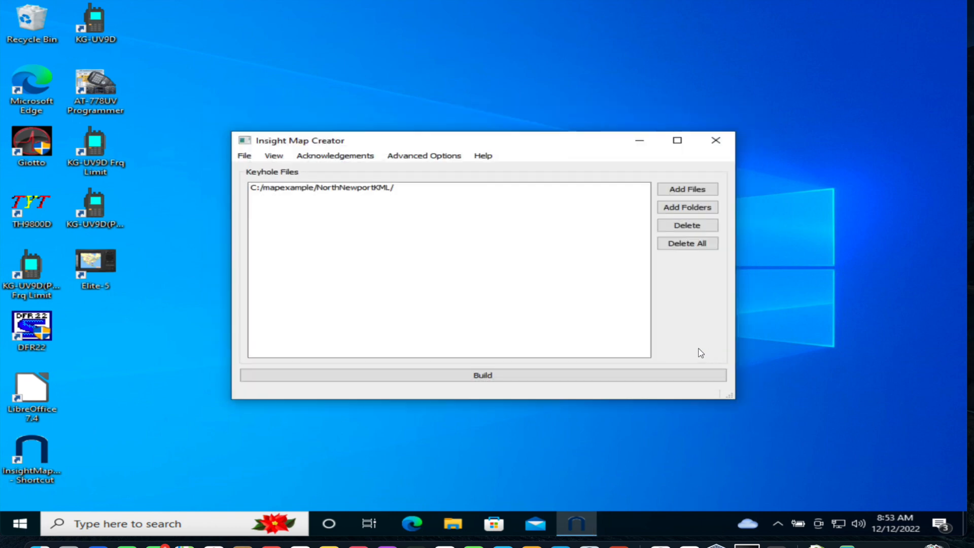
# - Build the NorthNewportKML keyhole folder until the run reports Process Complete
pyautogui.click(482, 375)
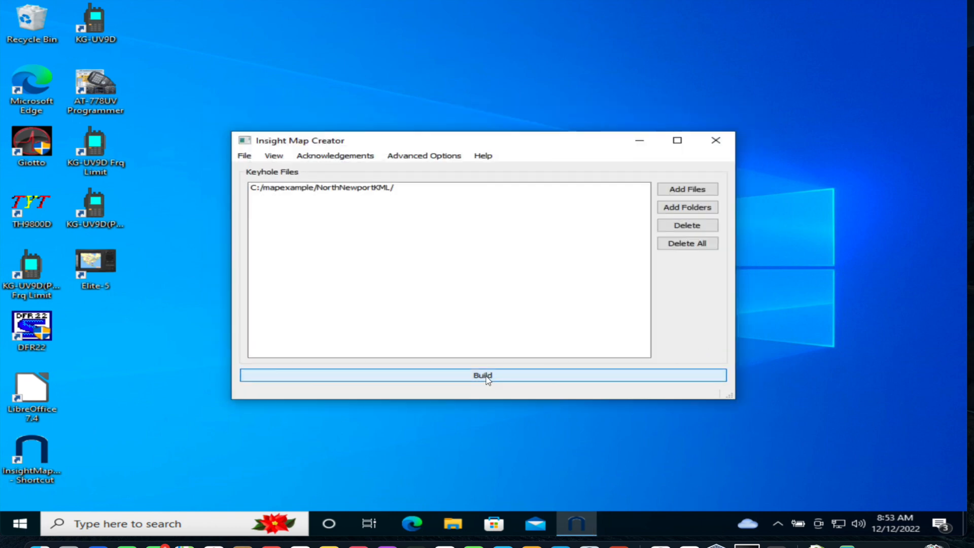
pyautogui.click(482, 376)
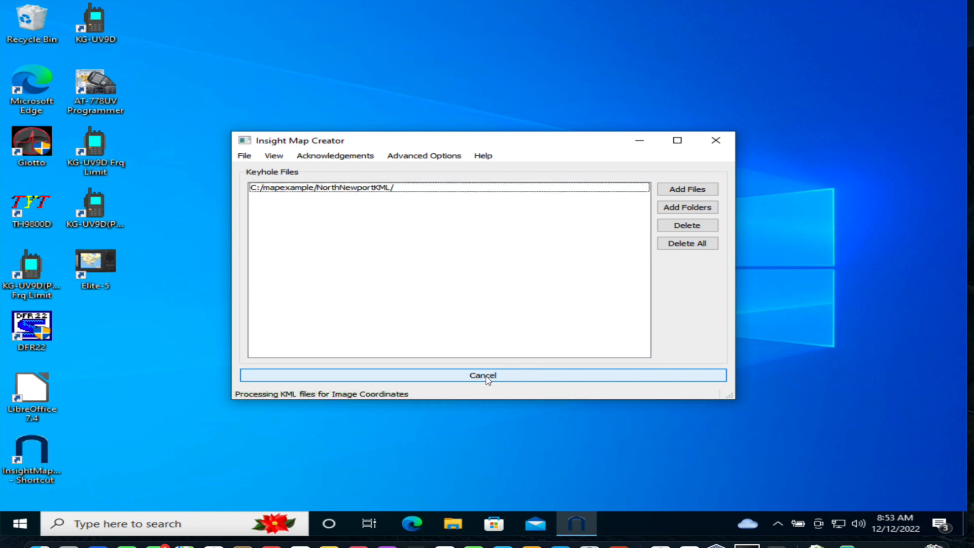
pyautogui.click(482, 375)
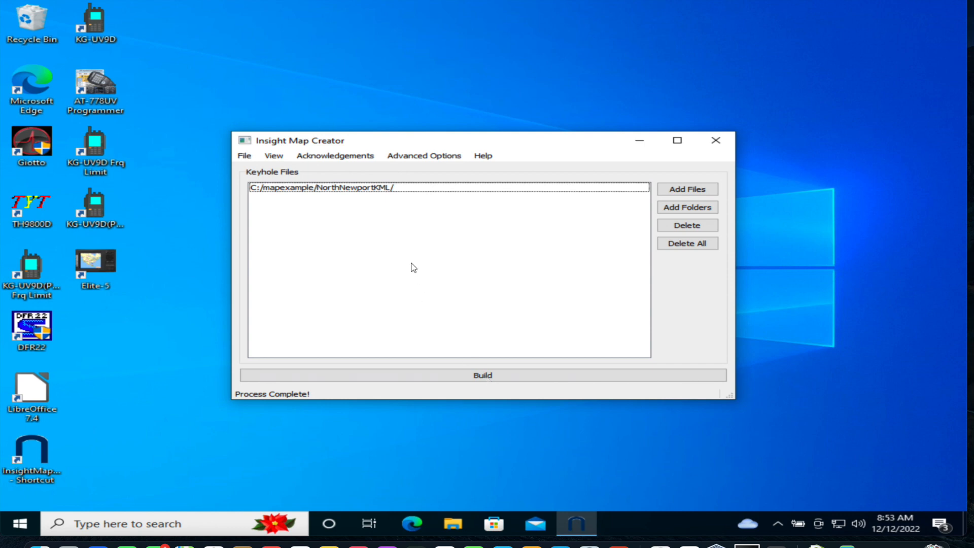
pyautogui.moveTo(350, 192)
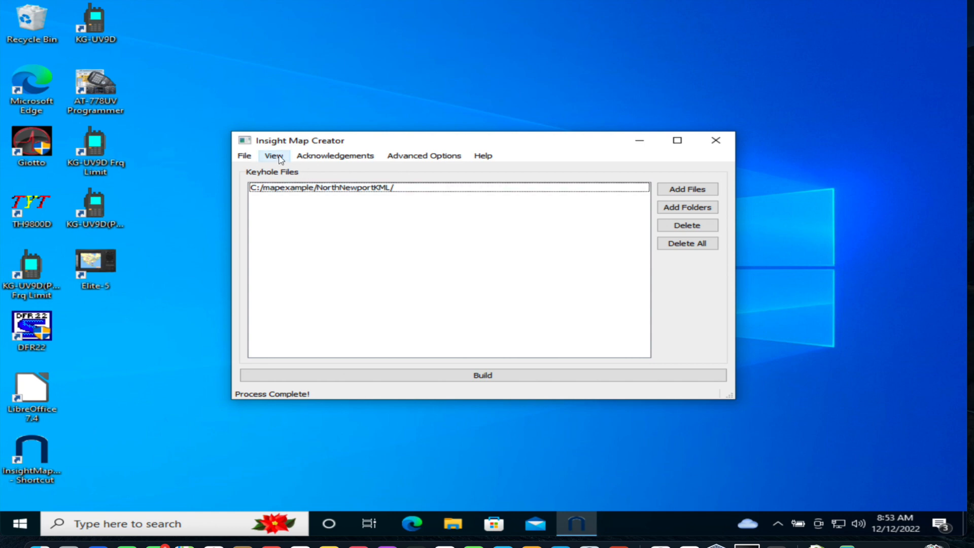
# - Change to the source-folder mode and choose C:/myhdsmap/ as the work directory
pyautogui.click(273, 155)
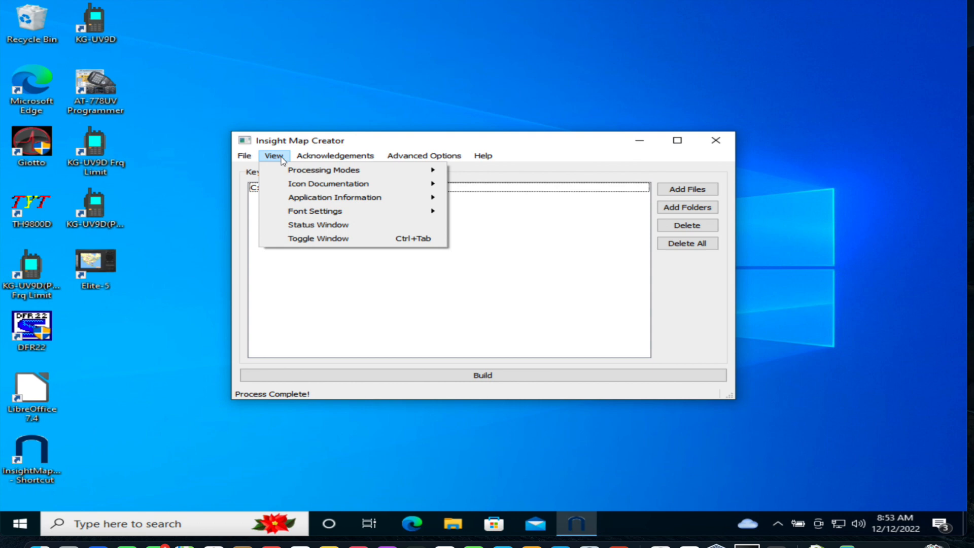
pyautogui.moveTo(310, 174)
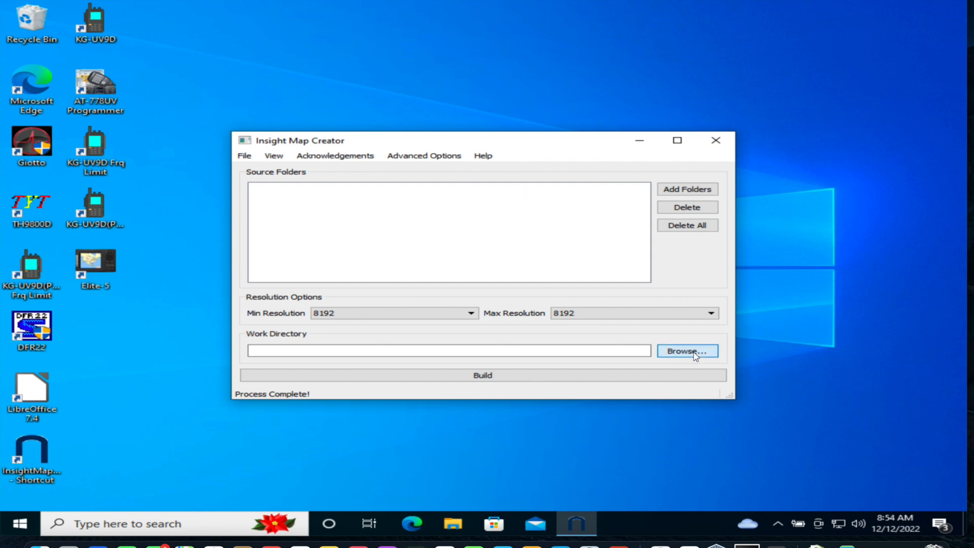
pyautogui.click(686, 351)
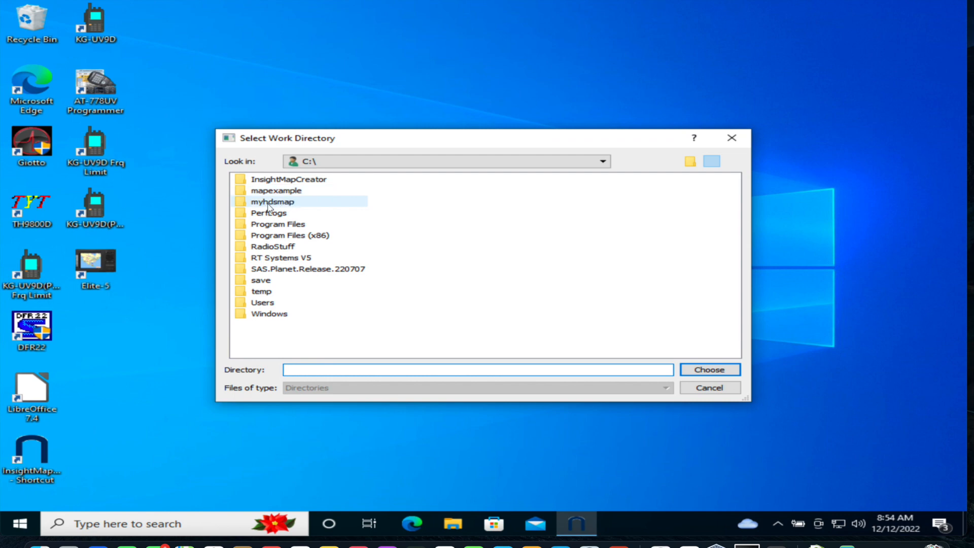
pyautogui.click(272, 201)
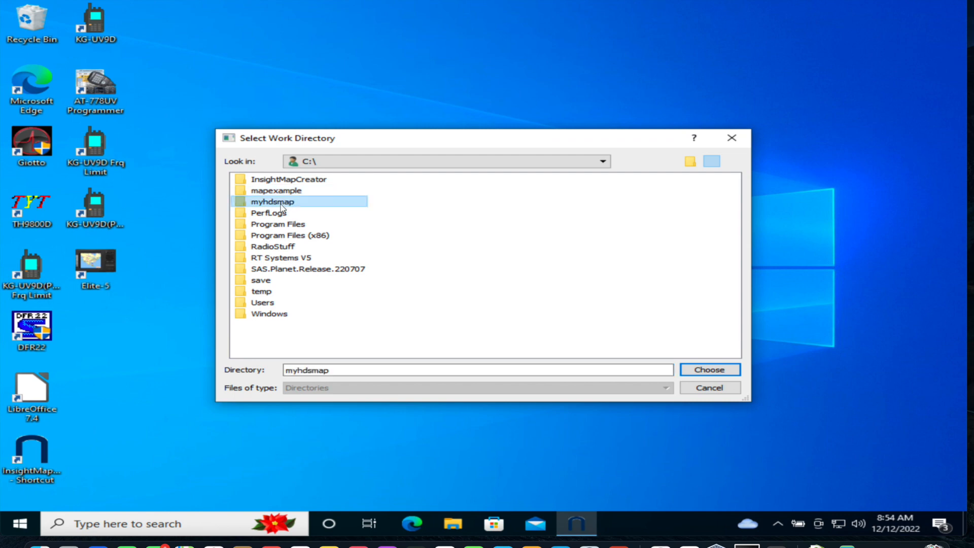
pyautogui.click(708, 369)
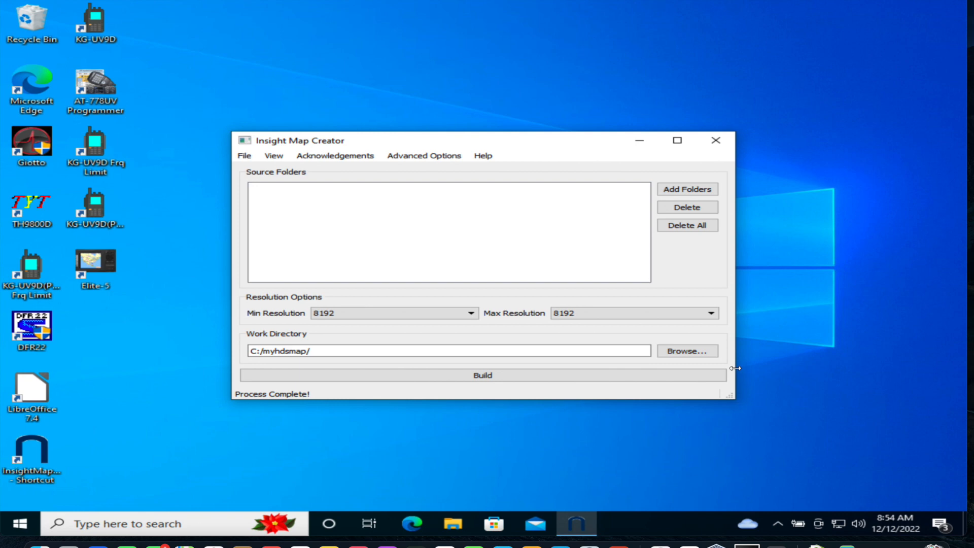
pyautogui.click(391, 312)
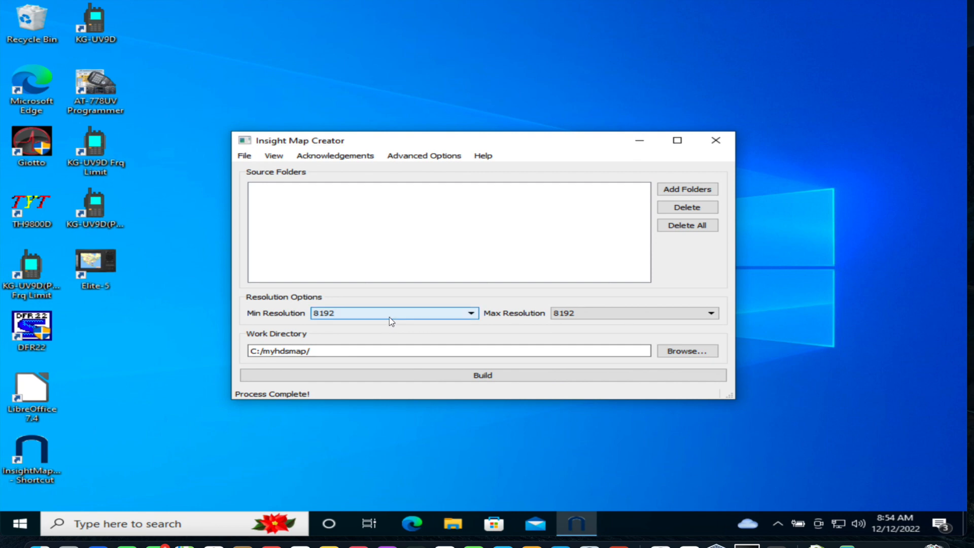
# - Set Min Resolution to 1 and Max Resolution to 16
pyautogui.click(470, 312)
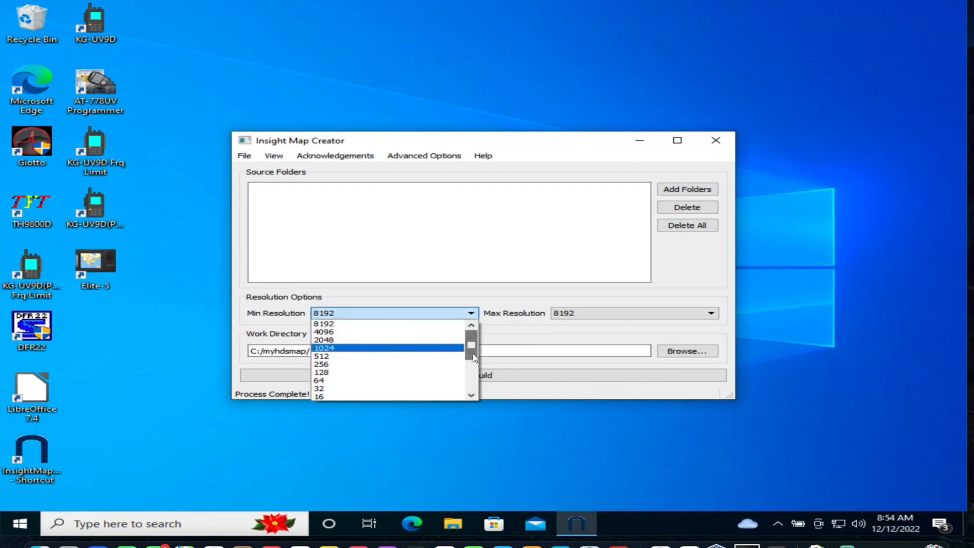
pyautogui.scroll(-3)
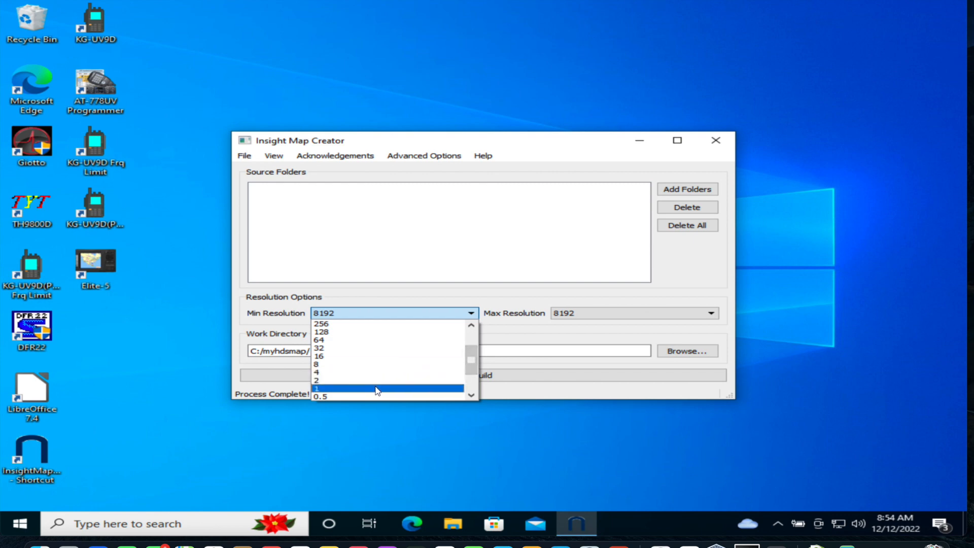
pyautogui.click(316, 388)
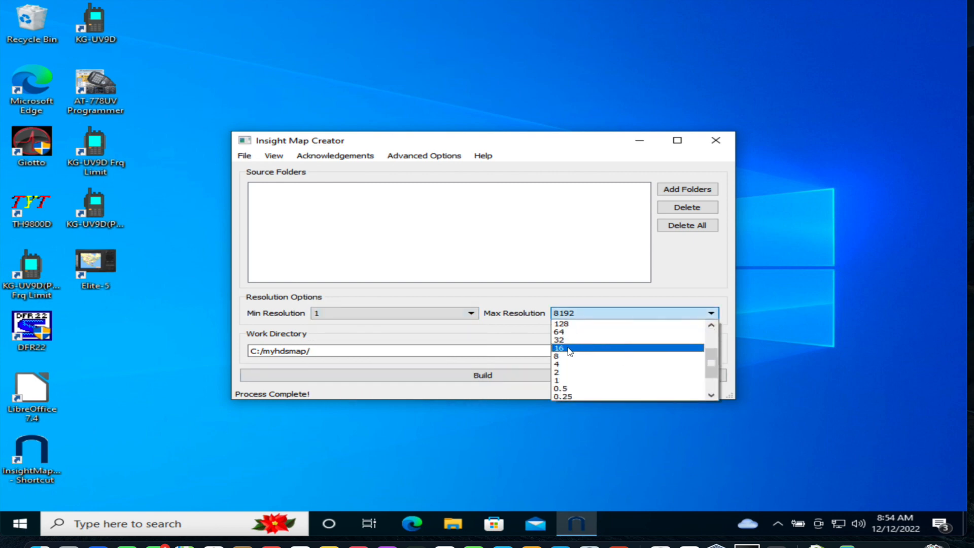
pyautogui.click(559, 348)
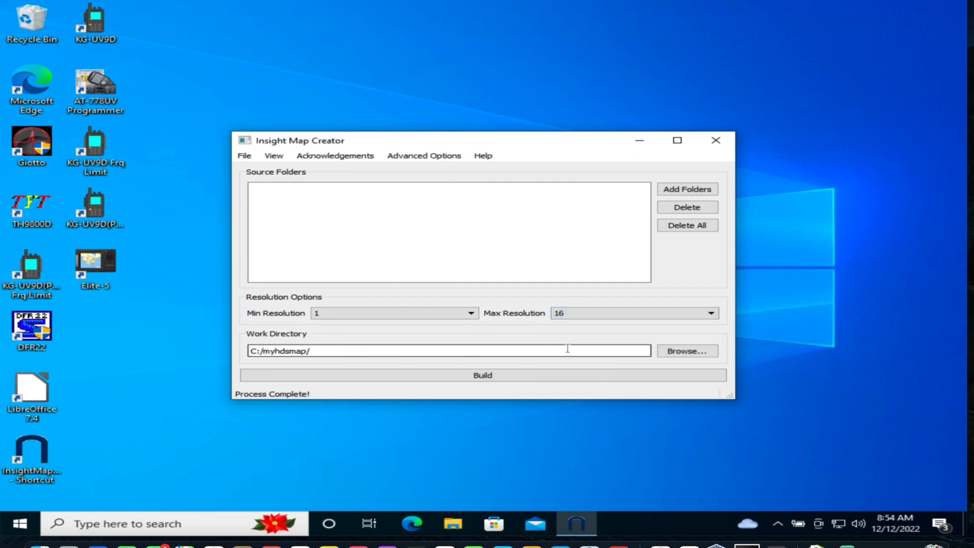
pyautogui.moveTo(687, 189)
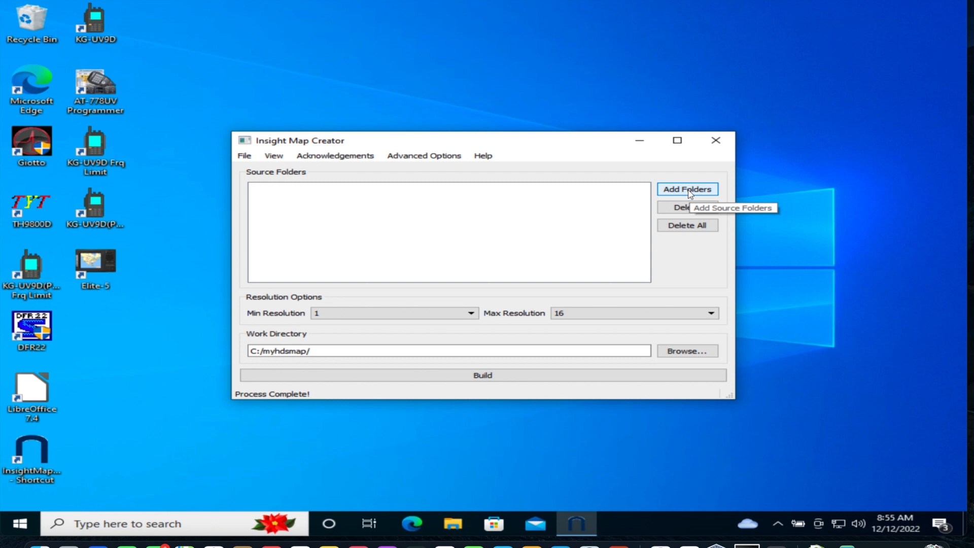
# - Add C:/mapexample/NorthNewportKML/ as the build's source folder
pyautogui.click(686, 189)
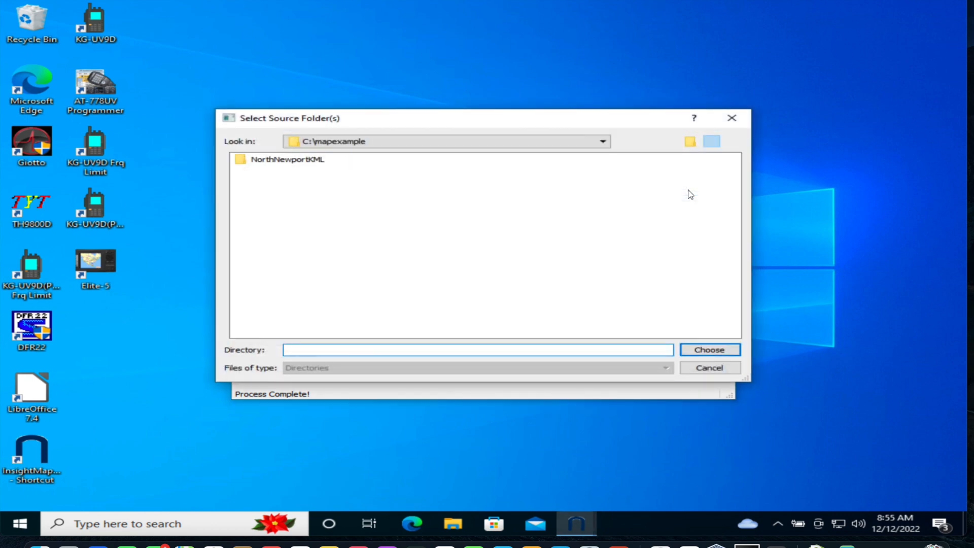
pyautogui.click(285, 159)
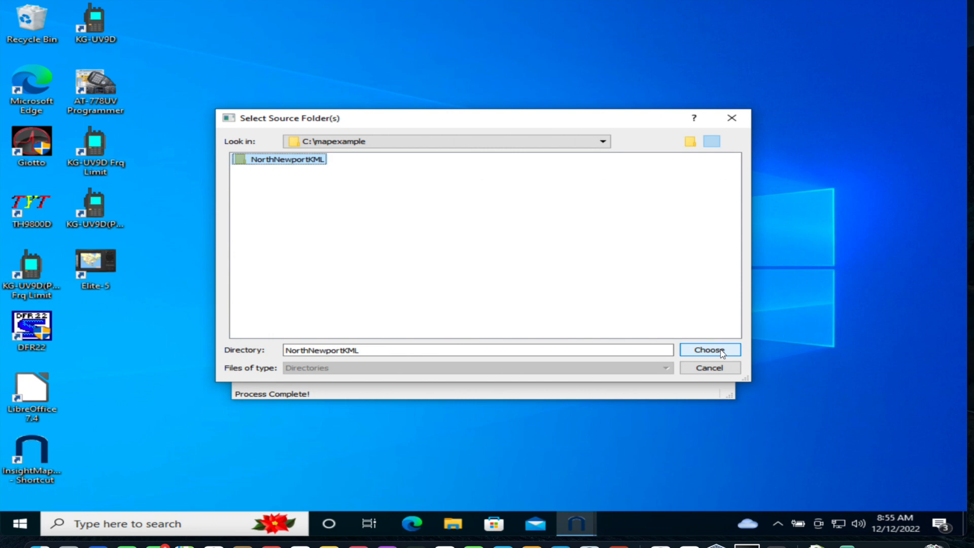
pyautogui.click(709, 349)
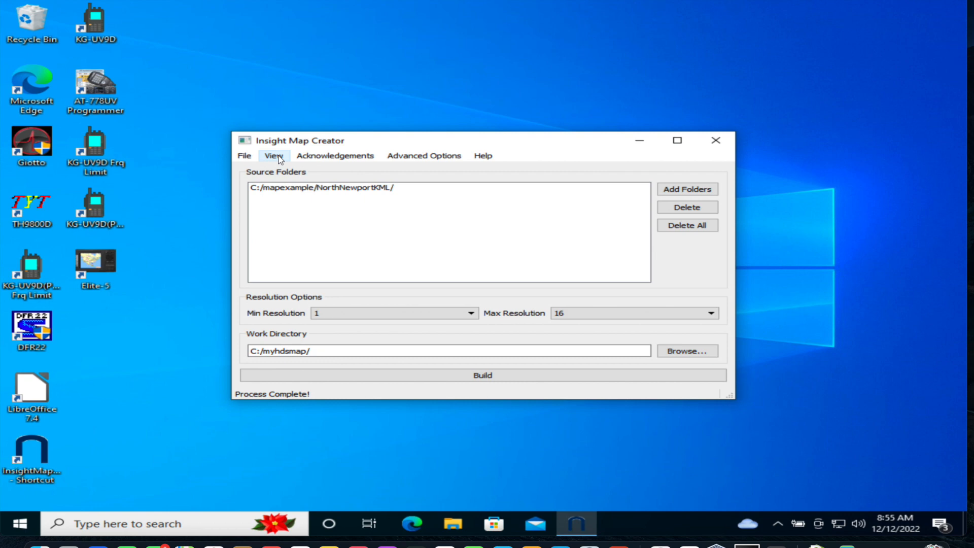
pyautogui.moveTo(374, 135)
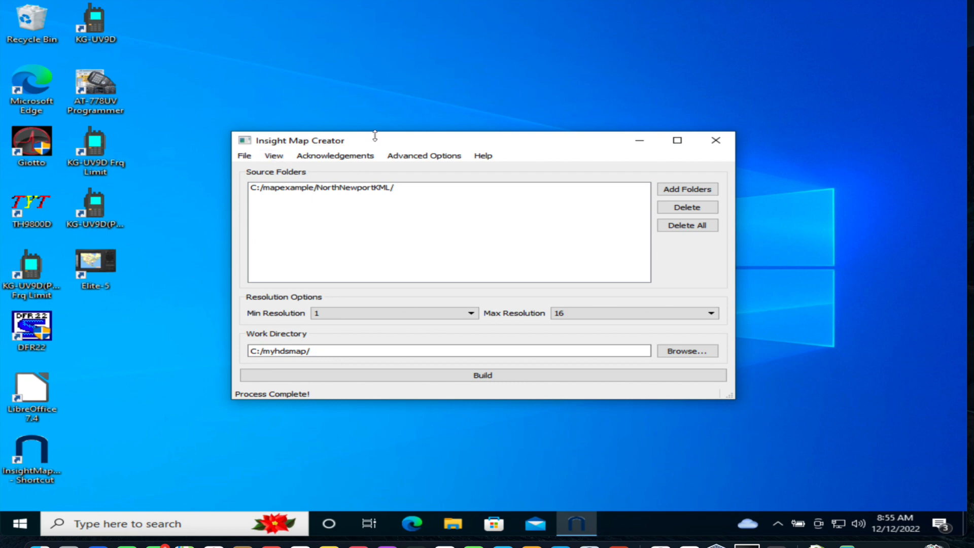
# - In Advanced Options > Atlas Options, change Atlas Version from 12 to 13
pyautogui.click(424, 156)
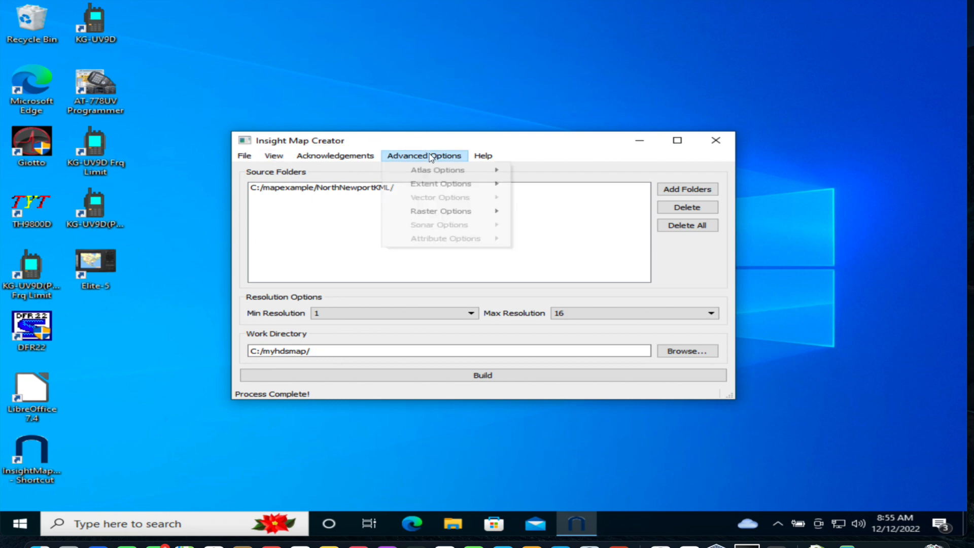
pyautogui.moveTo(437, 169)
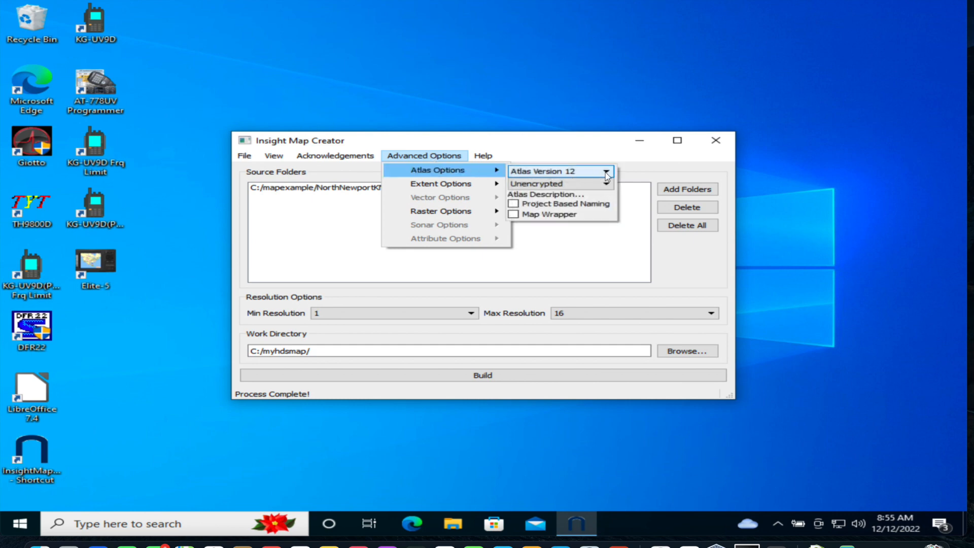
pyautogui.click(603, 171)
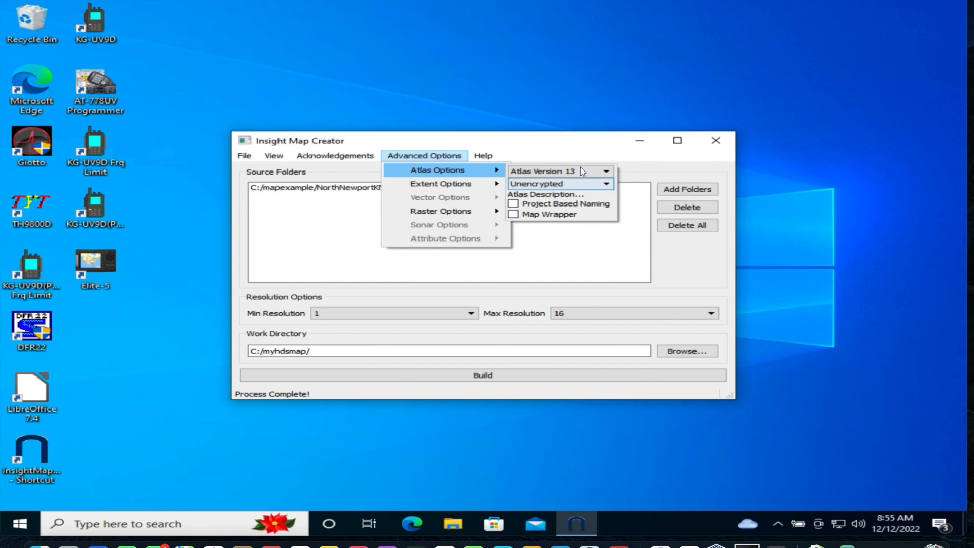
pyautogui.moveTo(556, 171)
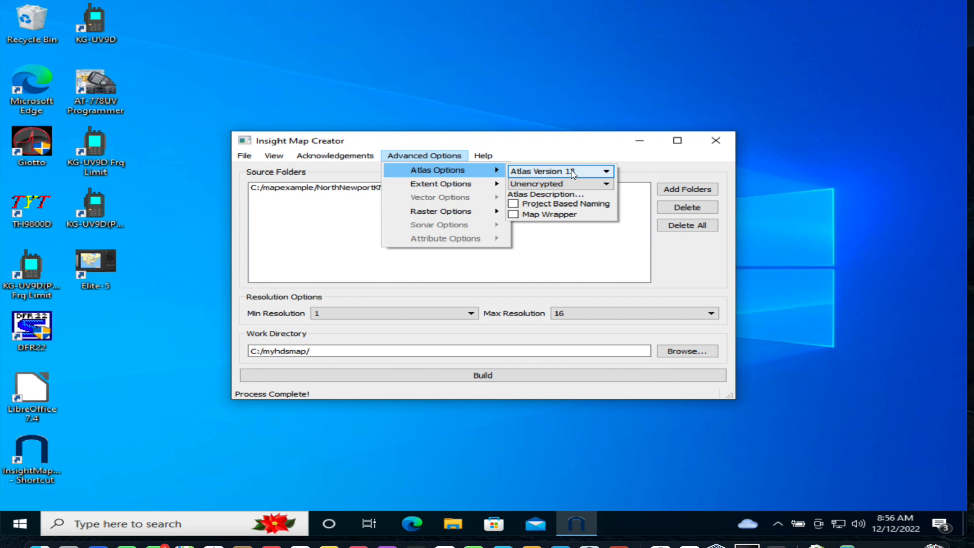
pyautogui.moveTo(440, 183)
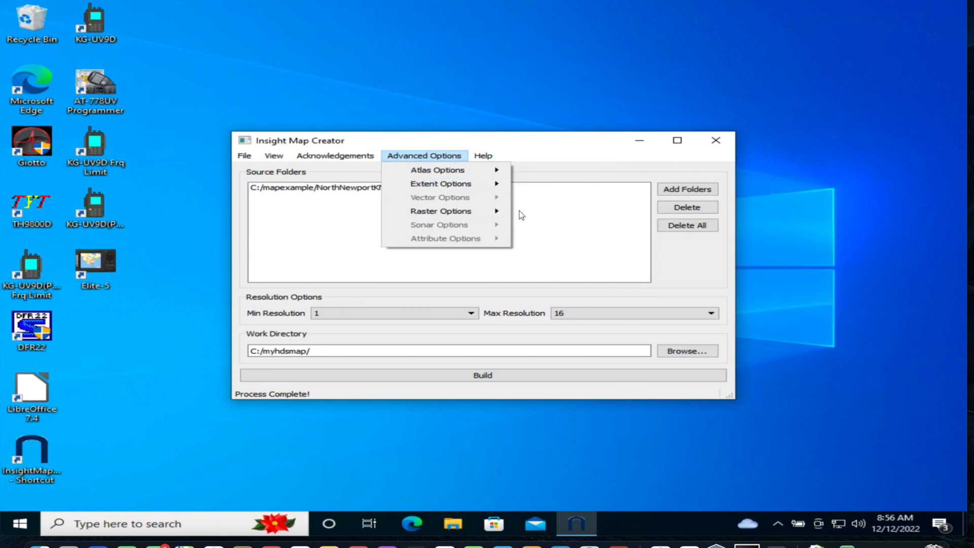
pyautogui.moveTo(441, 211)
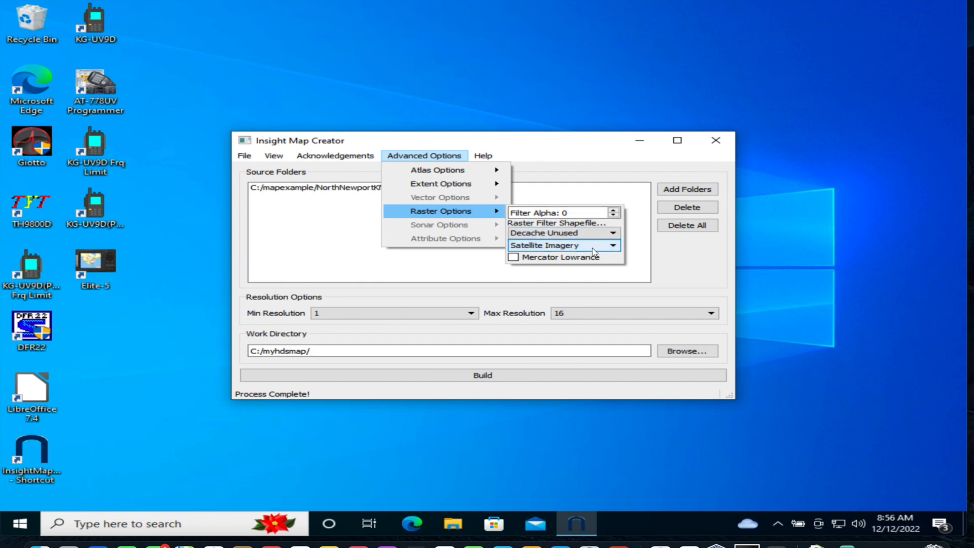
# - Check the Satellite Imagery setting in Raster Options
pyautogui.click(611, 244)
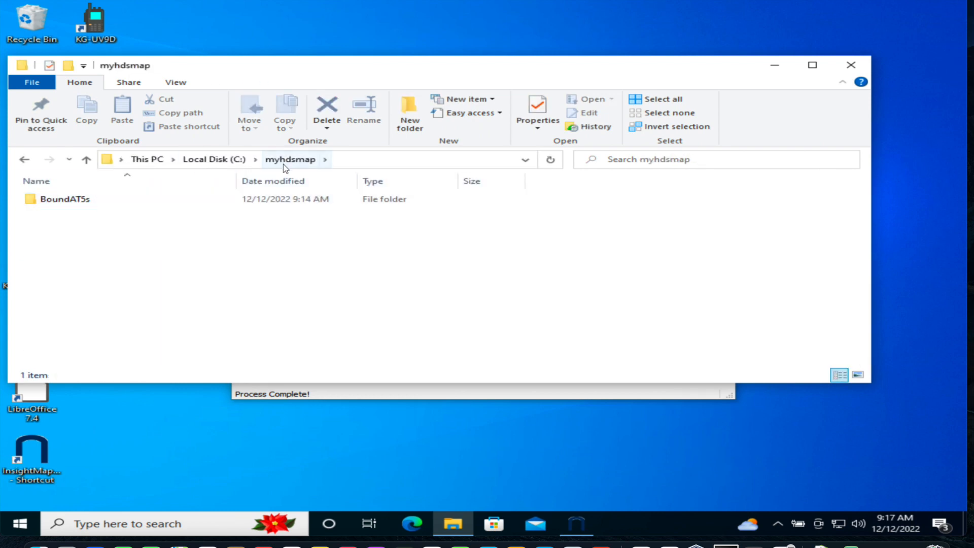
# - View the BoundAT5s output, create a new folder on USB Drive (F:), and bring up the drive's actions in This PC
pyautogui.doubleClick(65, 199)
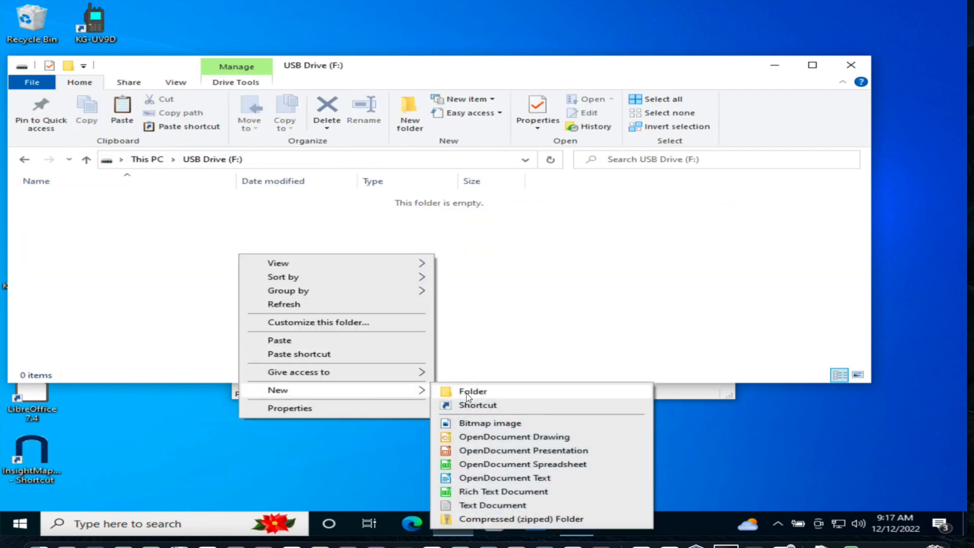
pyautogui.click(472, 390)
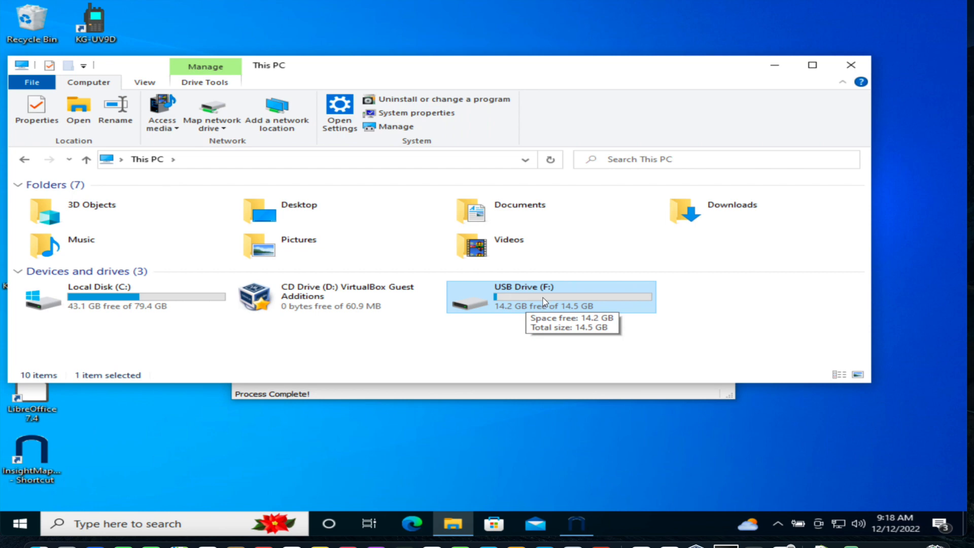
pyautogui.rightClick(548, 297)
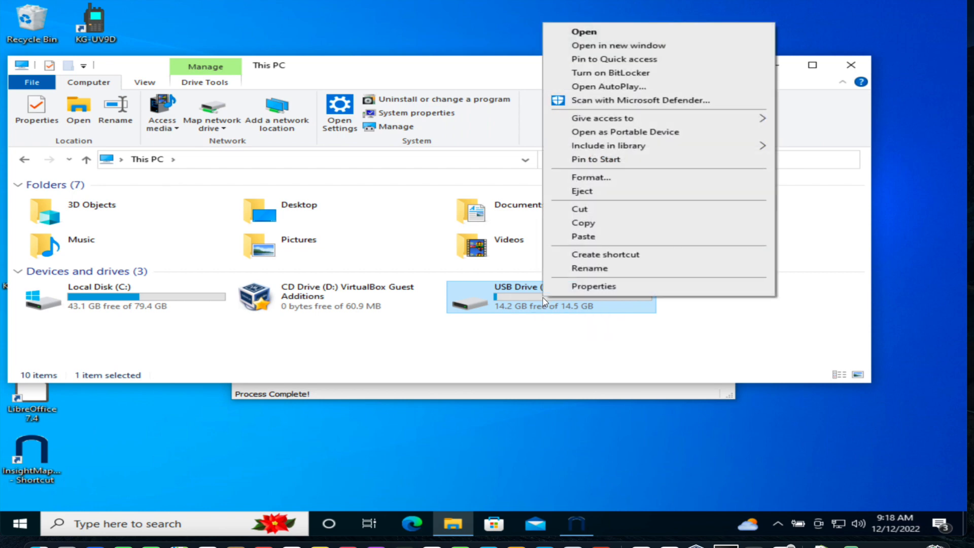